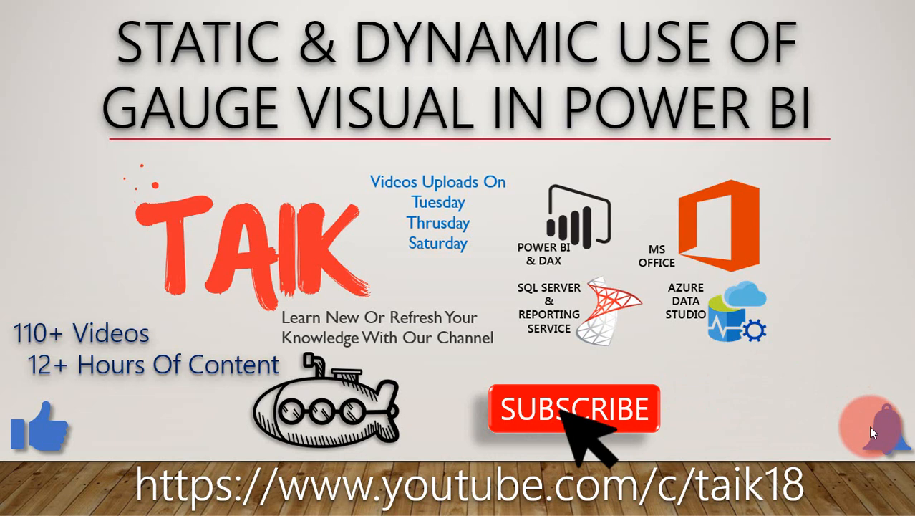
{"action": "mouse_move", "coordinate": [796, 388]}
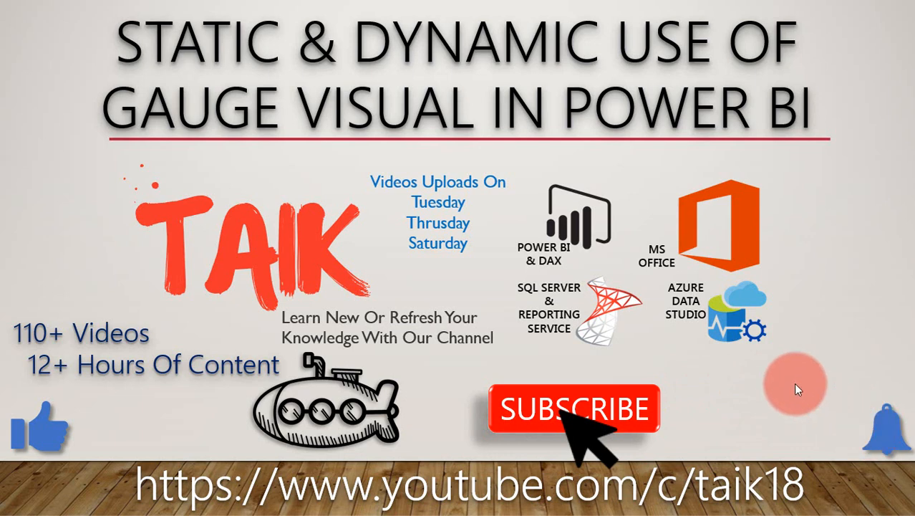
{"action": "mouse_move", "coordinate": [773, 378]}
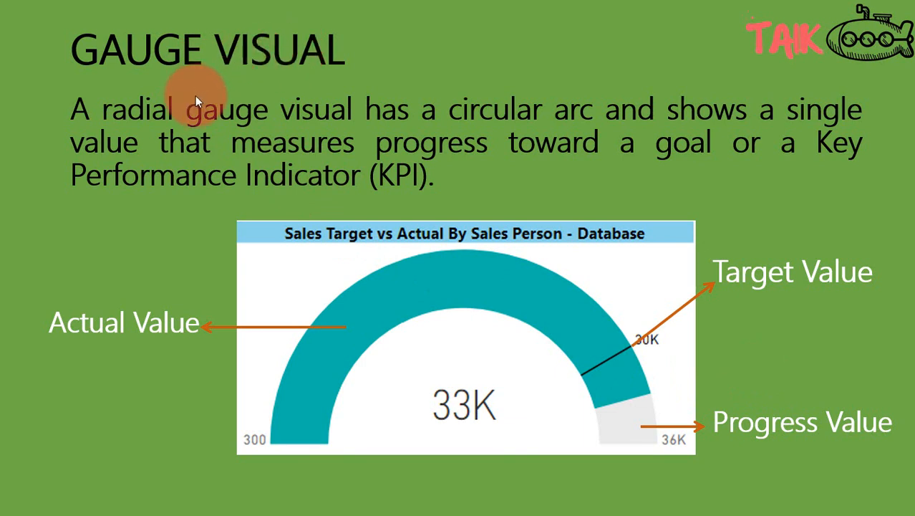
{"action": "mouse_move", "coordinate": [215, 136]}
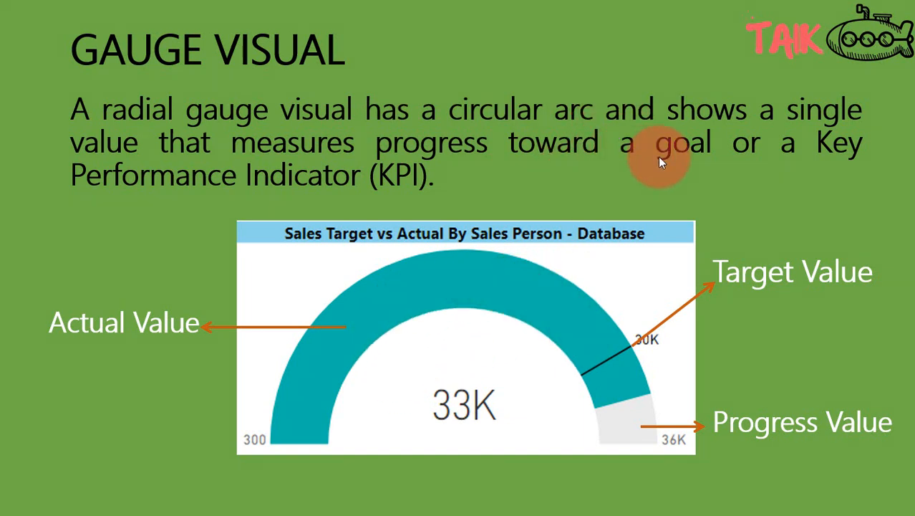
{"action": "mouse_move", "coordinate": [431, 189]}
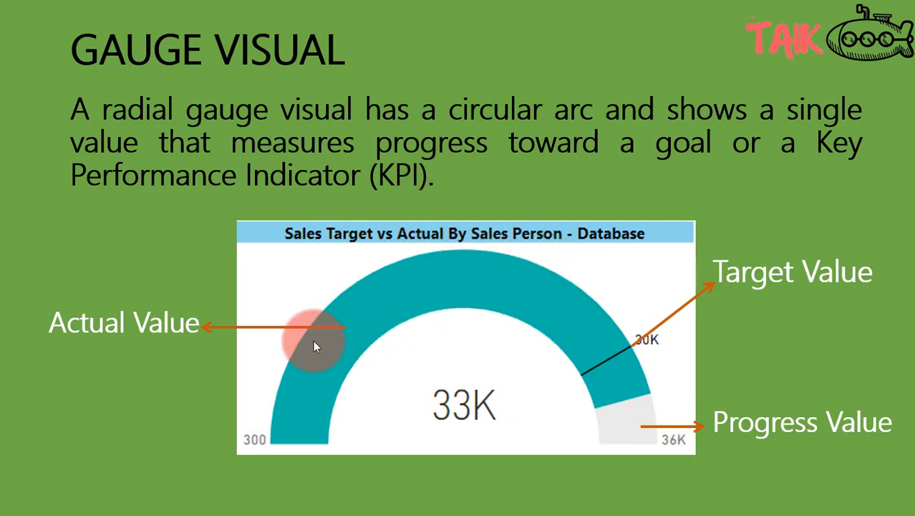
{"action": "mouse_move", "coordinate": [657, 372]}
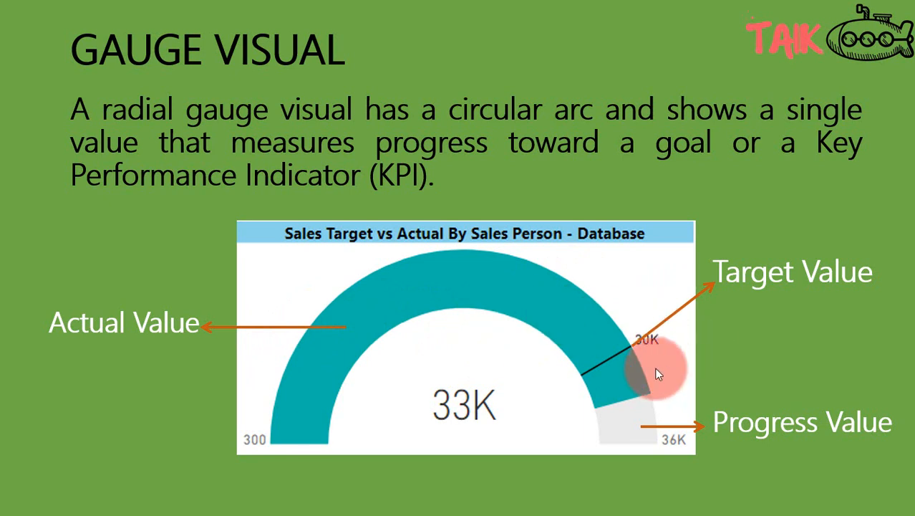
{"action": "mouse_move", "coordinate": [637, 351]}
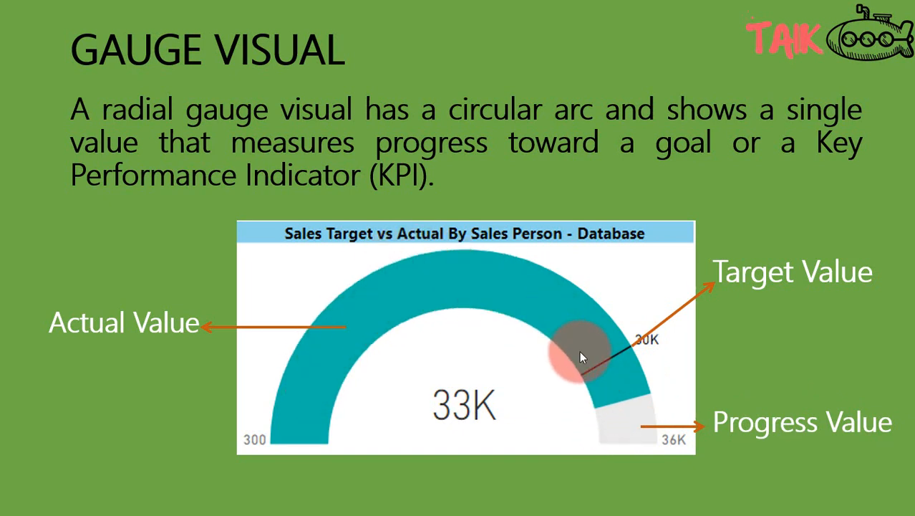
{"action": "mouse_move", "coordinate": [321, 367]}
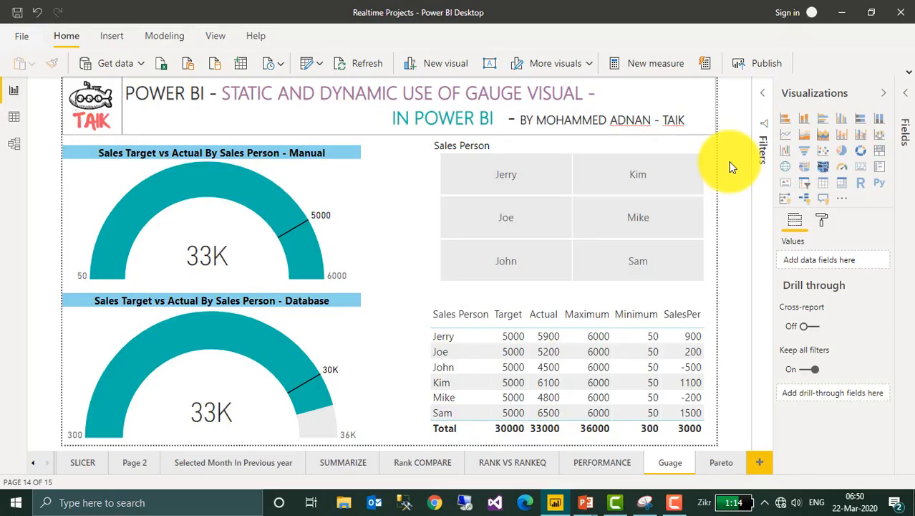
{"action": "mouse_move", "coordinate": [325, 321]}
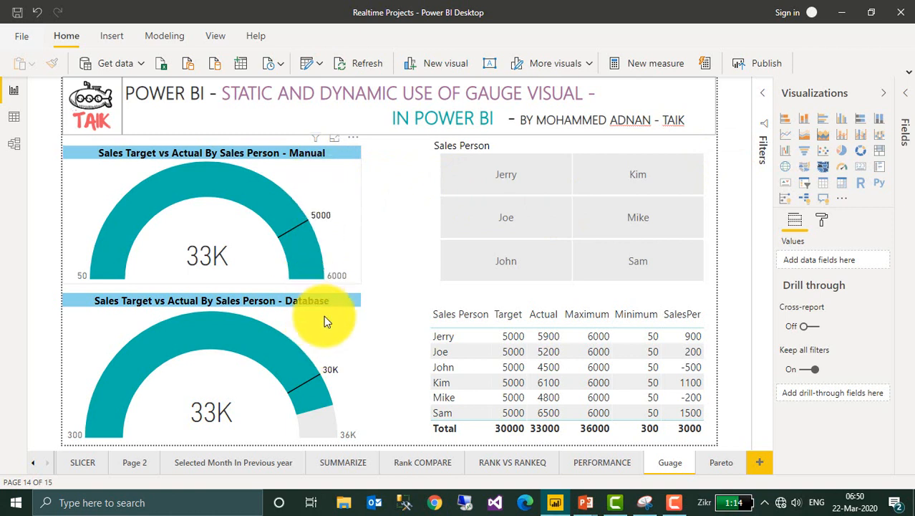
{"action": "mouse_move", "coordinate": [324, 308]}
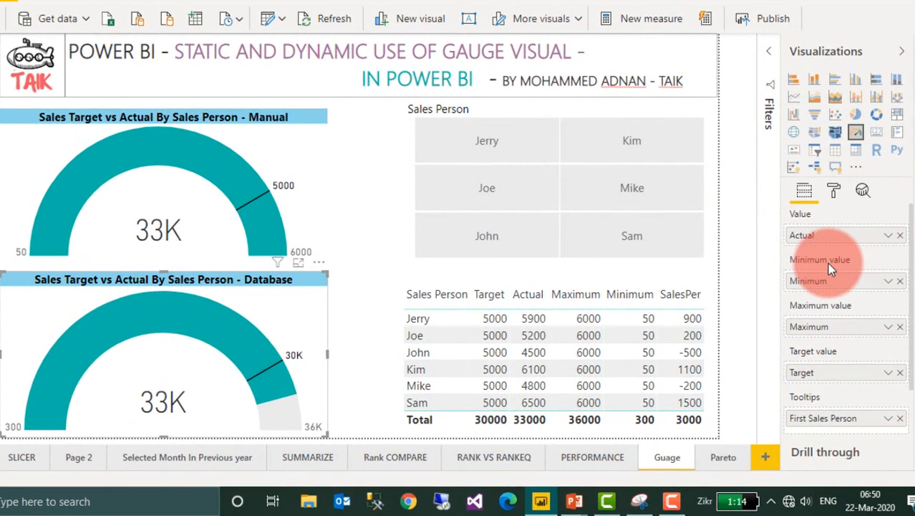
{"action": "mouse_move", "coordinate": [826, 261]}
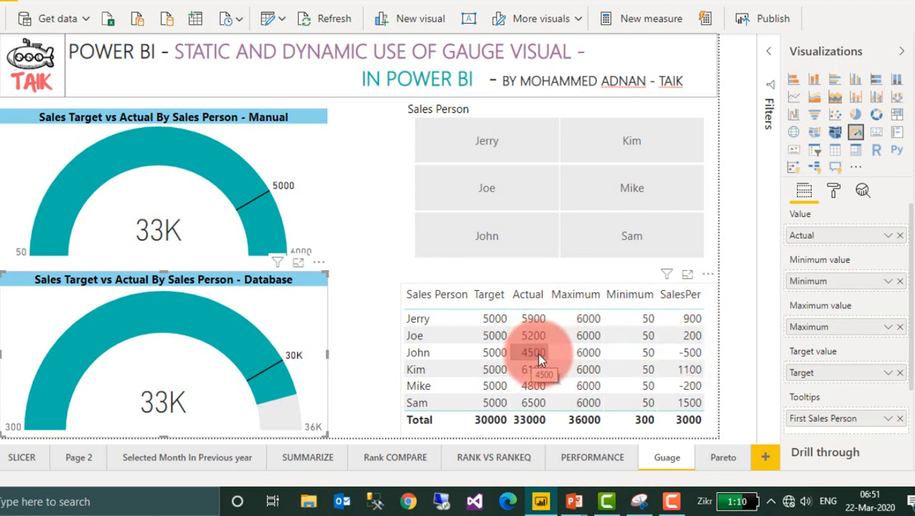
{"action": "mouse_move", "coordinate": [269, 290]}
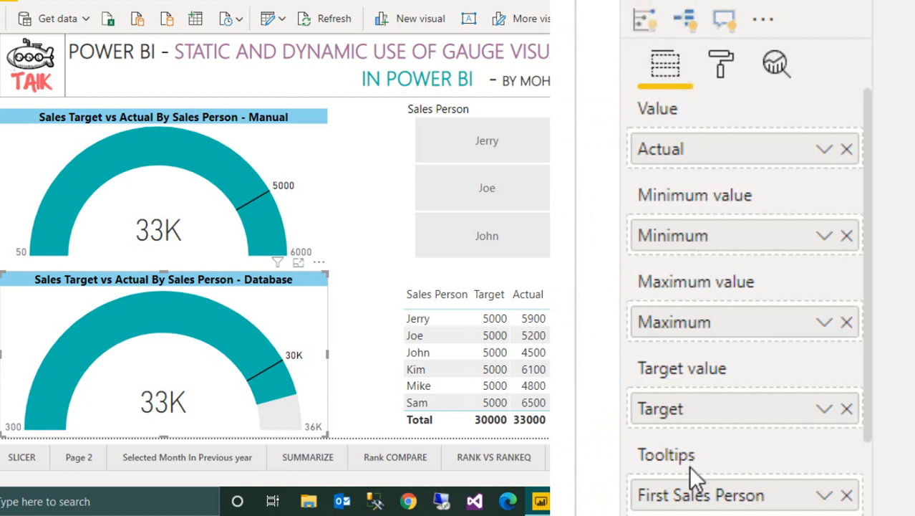
{"action": "mouse_move", "coordinate": [687, 158]}
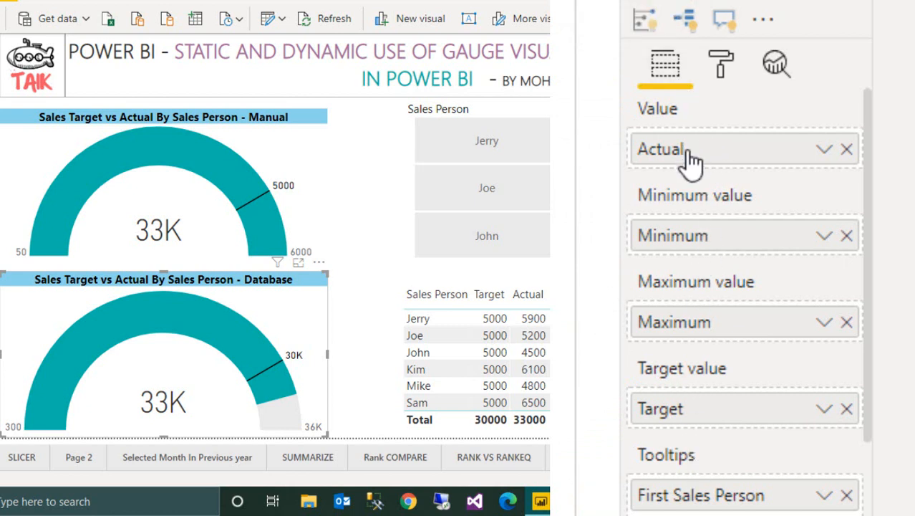
{"action": "mouse_move", "coordinate": [690, 158]}
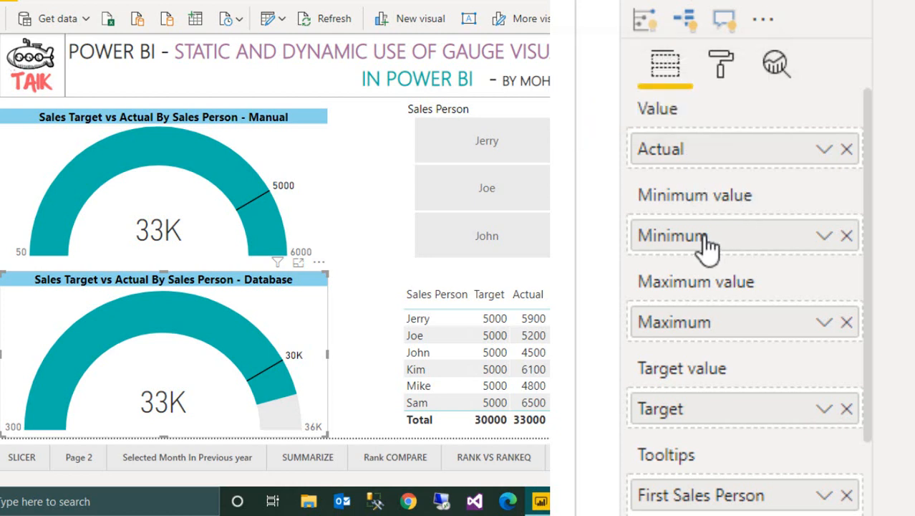
{"action": "mouse_move", "coordinate": [730, 323]}
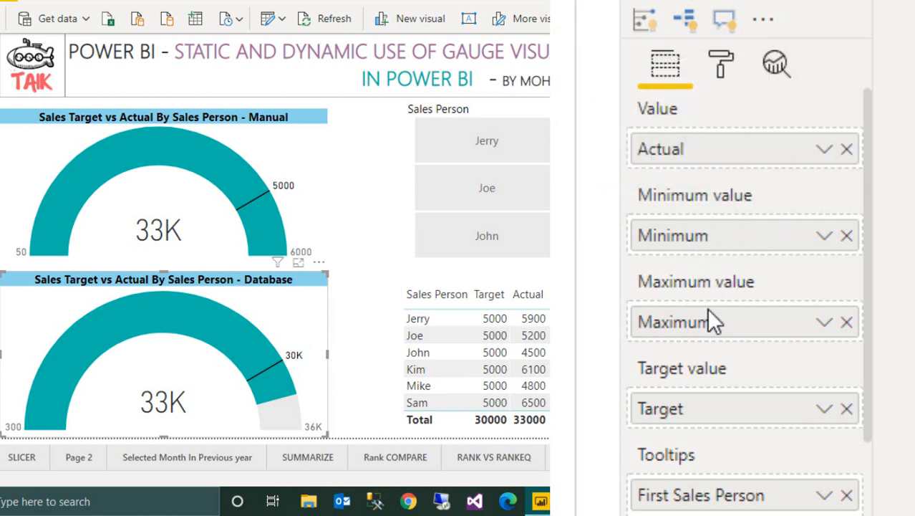
{"action": "mouse_move", "coordinate": [690, 330]}
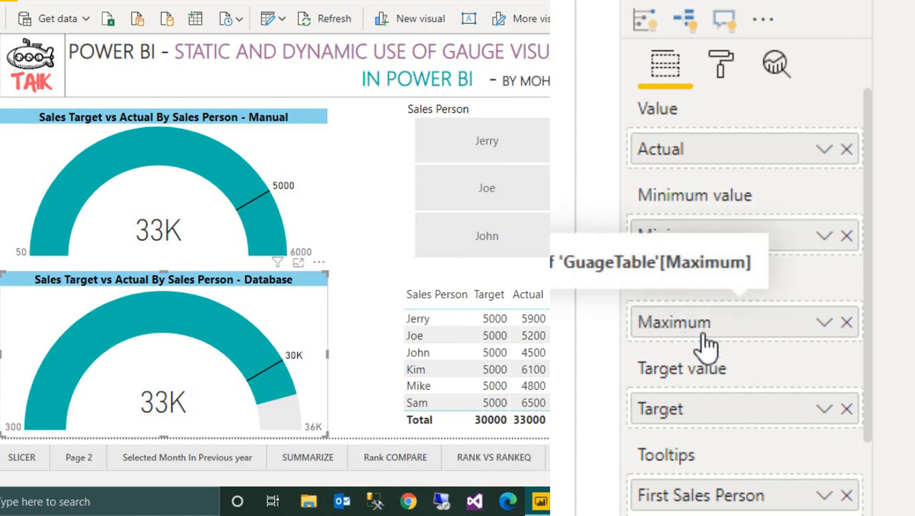
{"action": "mouse_move", "coordinate": [713, 333]}
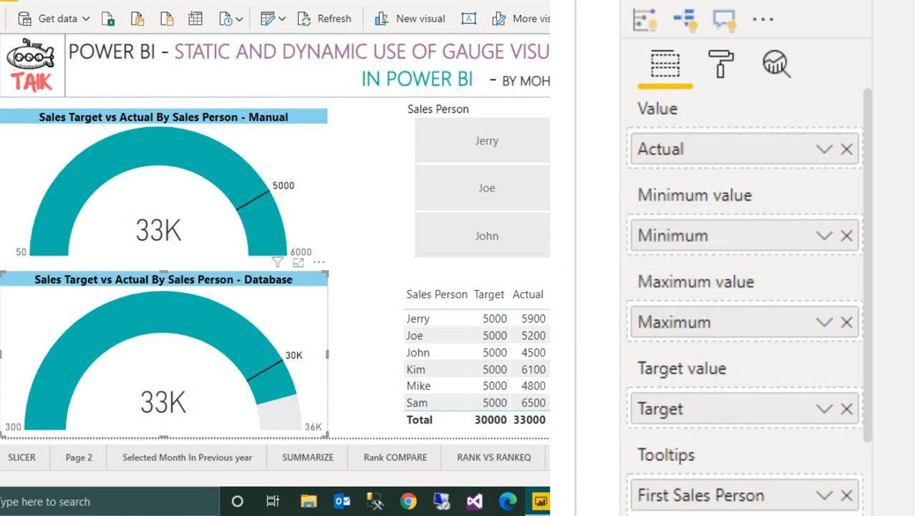
{"action": "mouse_move", "coordinate": [702, 409]}
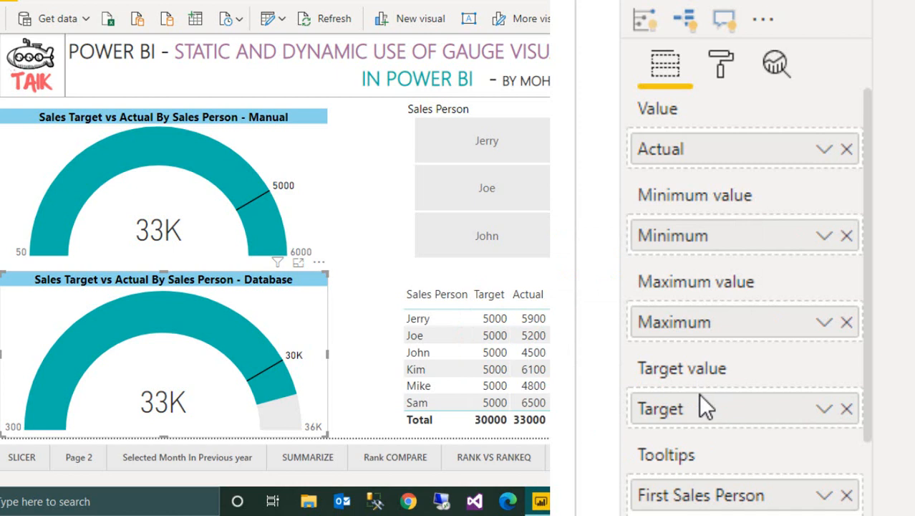
{"action": "mouse_move", "coordinate": [759, 509]}
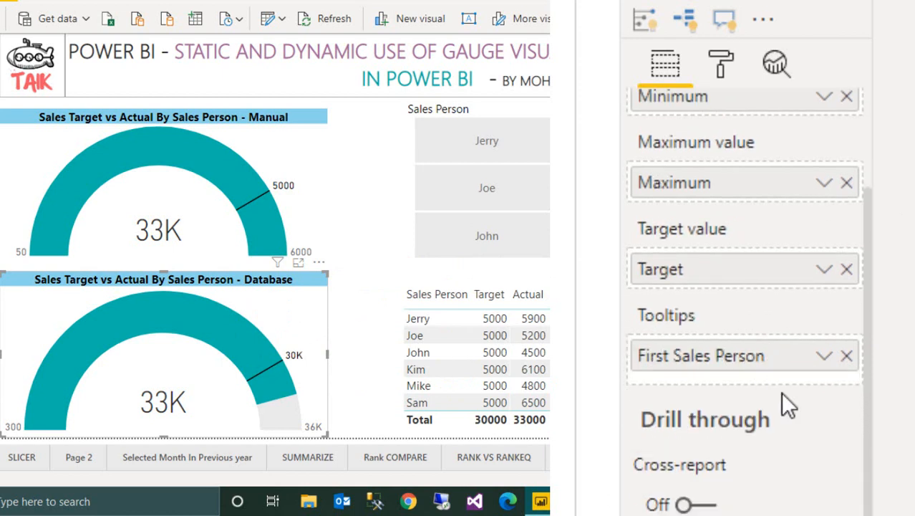
- Filter both gauges and the table to salespersons Jerry, Joe and John in turn
{"action": "left_click", "coordinate": [207, 258]}
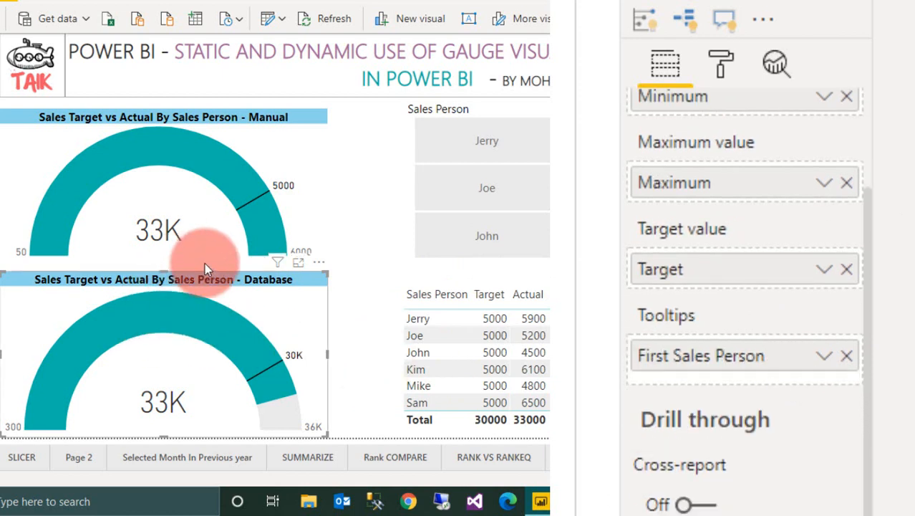
{"action": "mouse_move", "coordinate": [252, 359]}
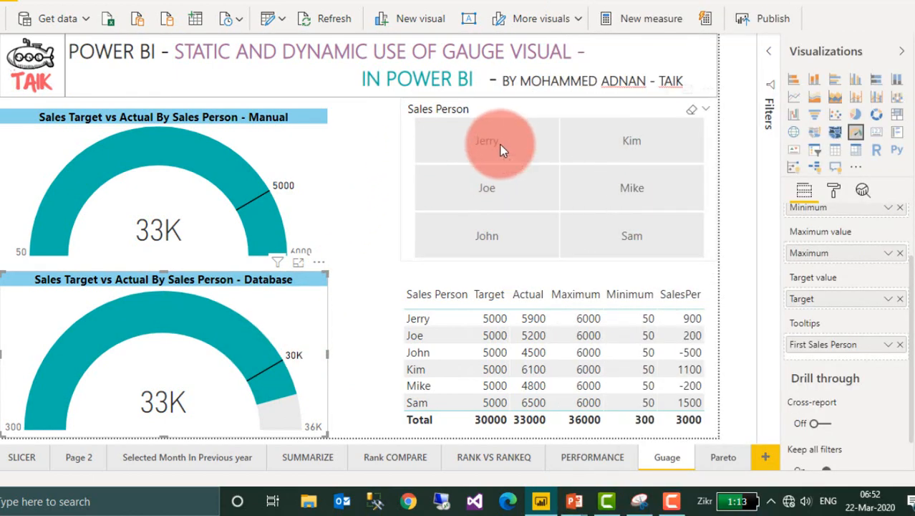
{"action": "left_click", "coordinate": [487, 140]}
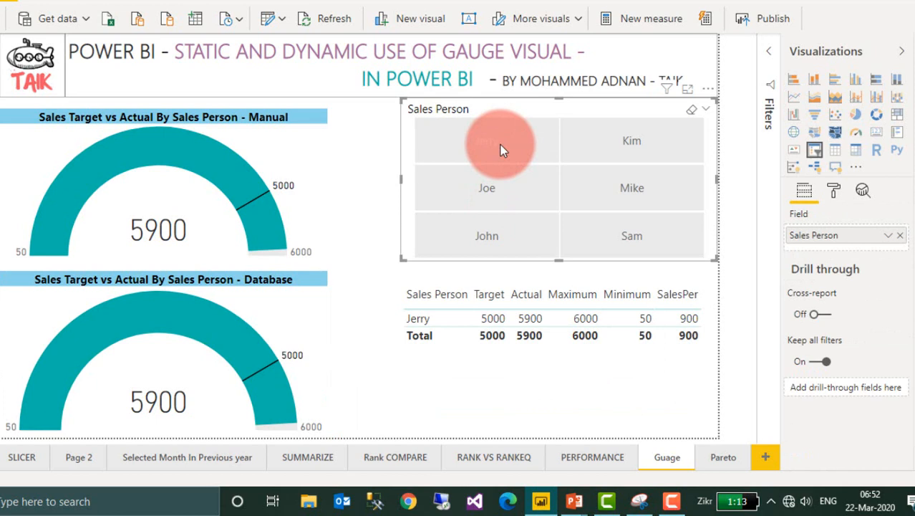
{"action": "left_click", "coordinate": [487, 140]}
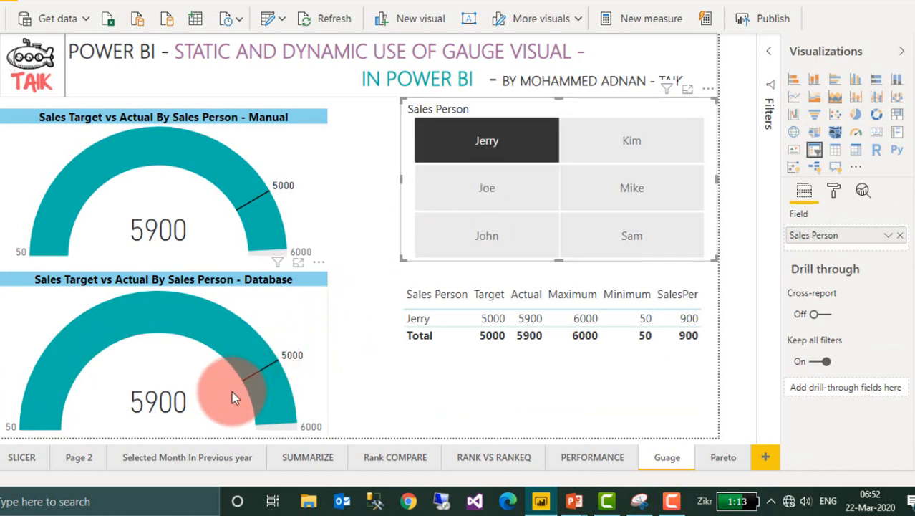
{"action": "mouse_move", "coordinate": [266, 352]}
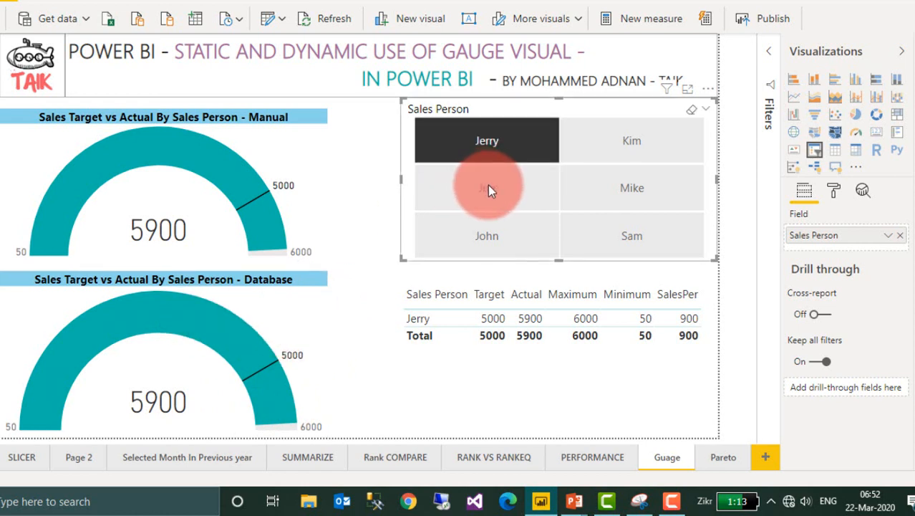
{"action": "left_click", "coordinate": [487, 187]}
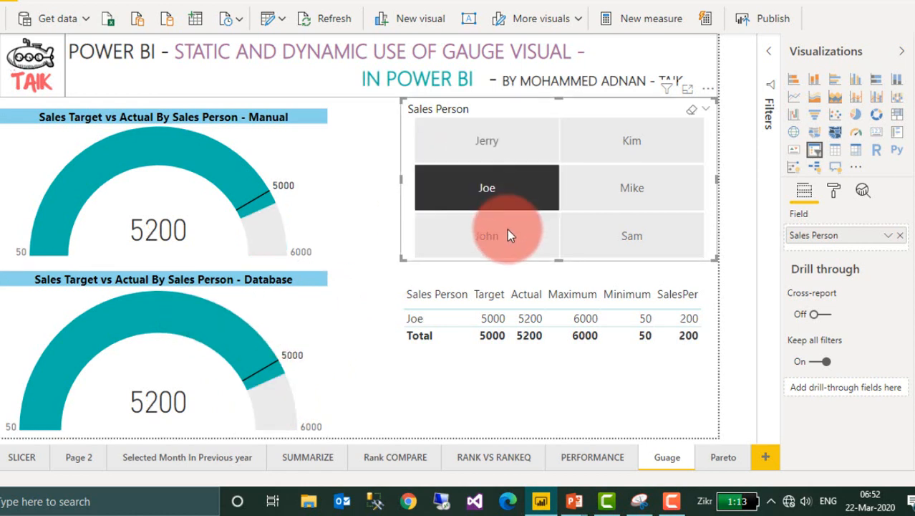
{"action": "left_click", "coordinate": [487, 235]}
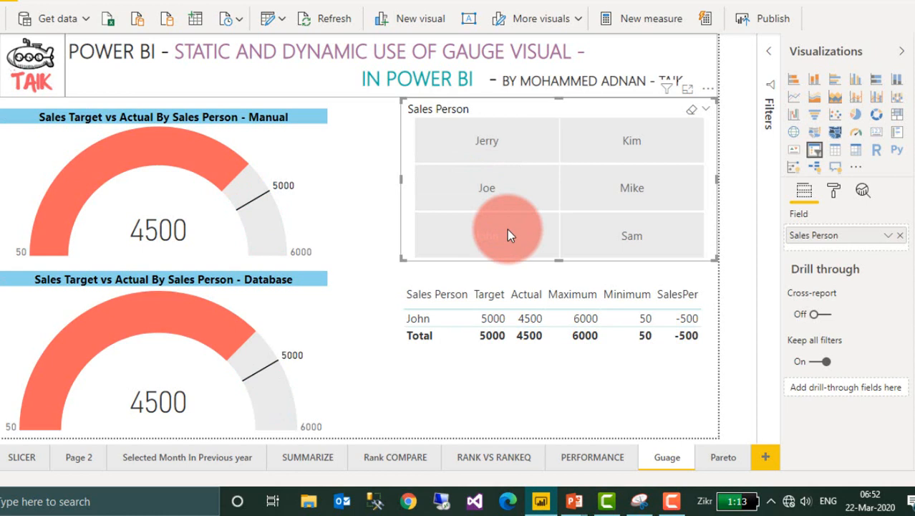
{"action": "left_click", "coordinate": [487, 235]}
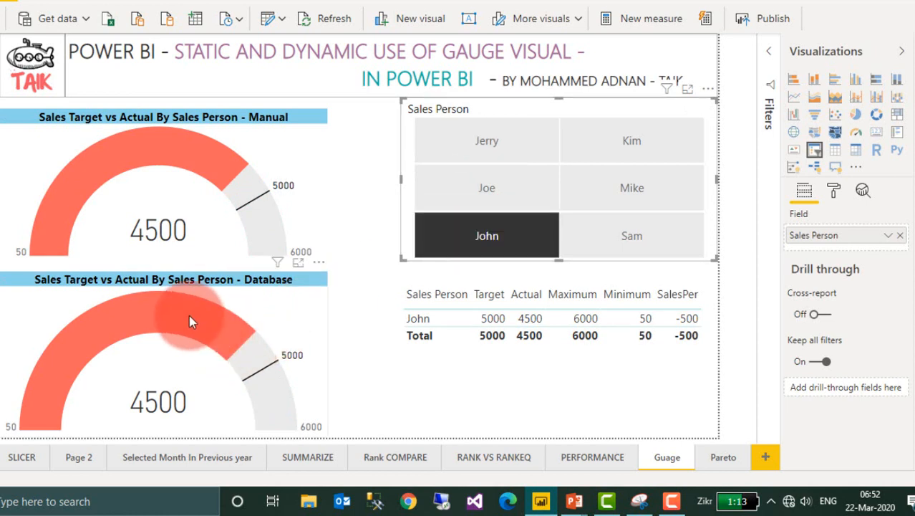
{"action": "mouse_move", "coordinate": [252, 352]}
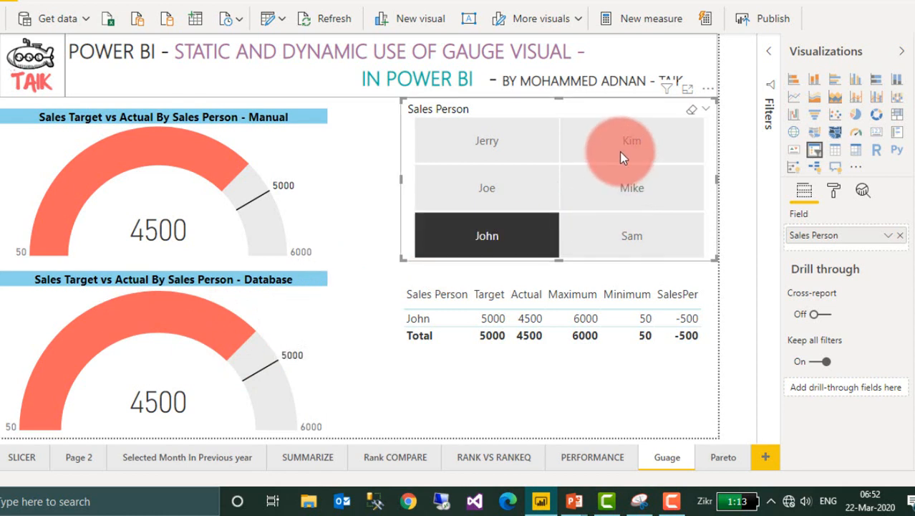
- Filter the report to Kim, then leave it filtered to salesperson Sam
{"action": "left_click", "coordinate": [632, 141]}
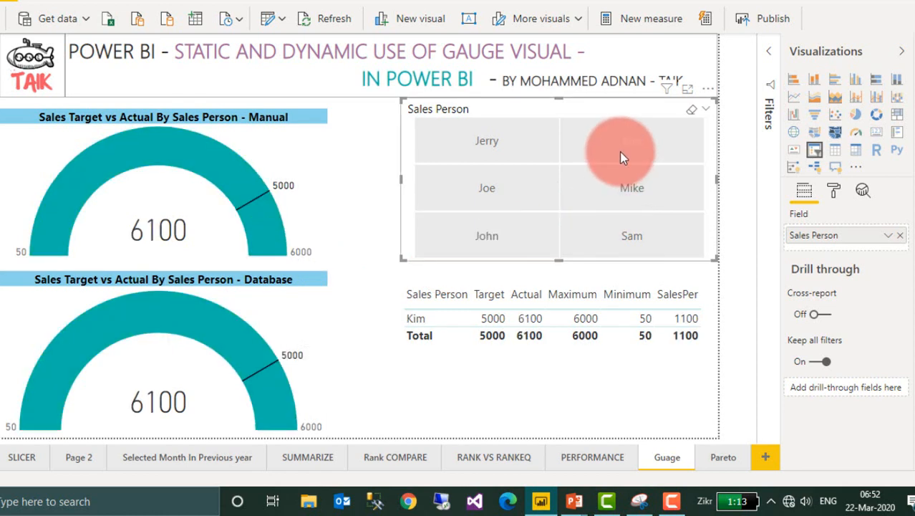
{"action": "left_click", "coordinate": [631, 140]}
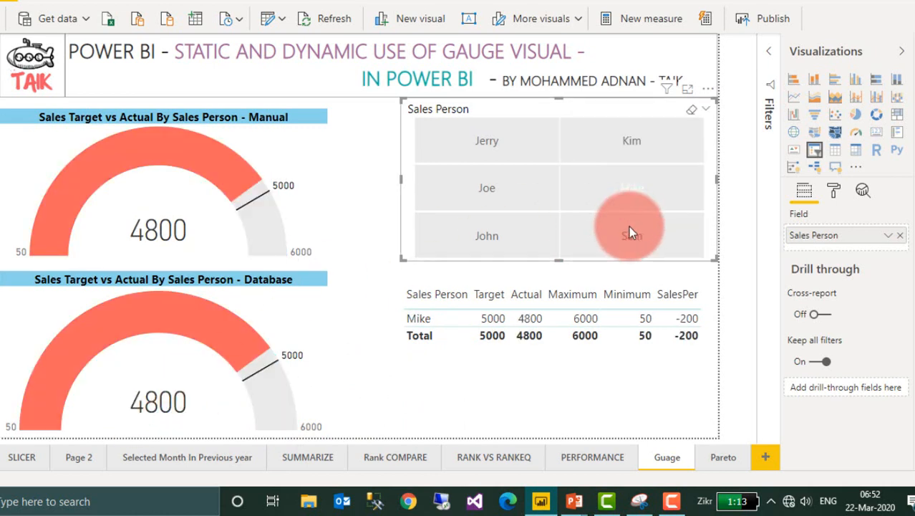
{"action": "left_click", "coordinate": [631, 235]}
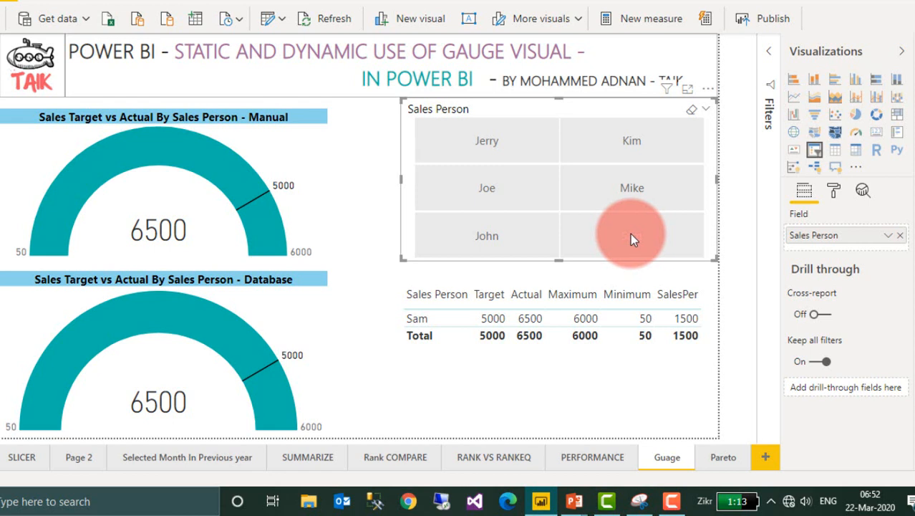
{"action": "left_click", "coordinate": [632, 235]}
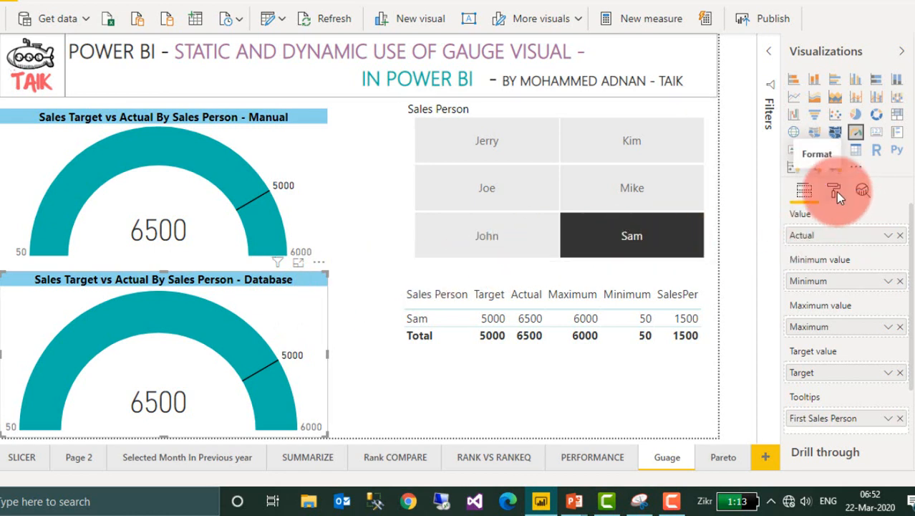
- Show the database gauge's Format pane, review Gauge axis defaults, and expand Data colors
{"action": "left_click", "coordinate": [834, 192]}
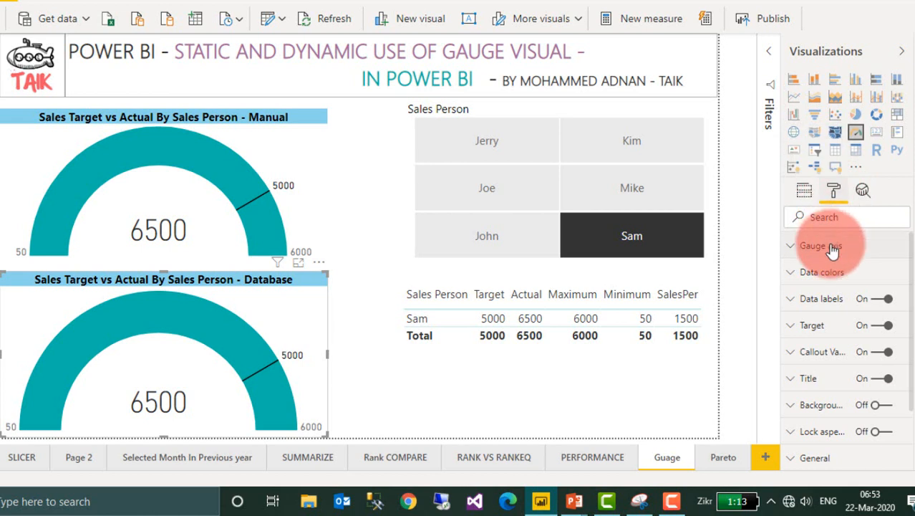
{"action": "left_click", "coordinate": [814, 247]}
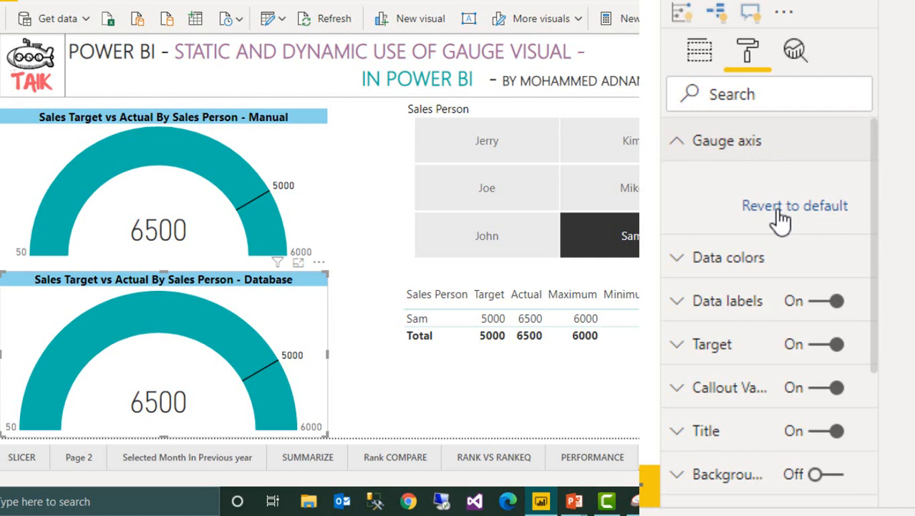
{"action": "left_click", "coordinate": [682, 141]}
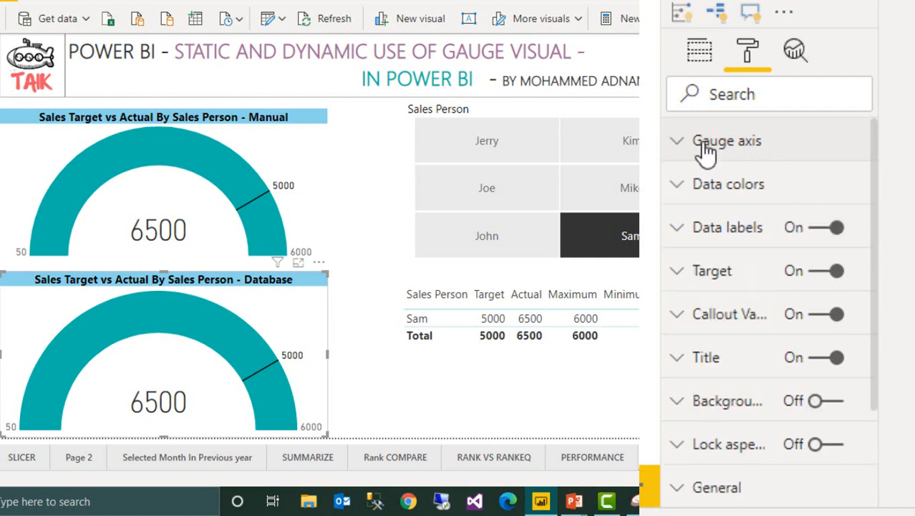
{"action": "left_click", "coordinate": [729, 184]}
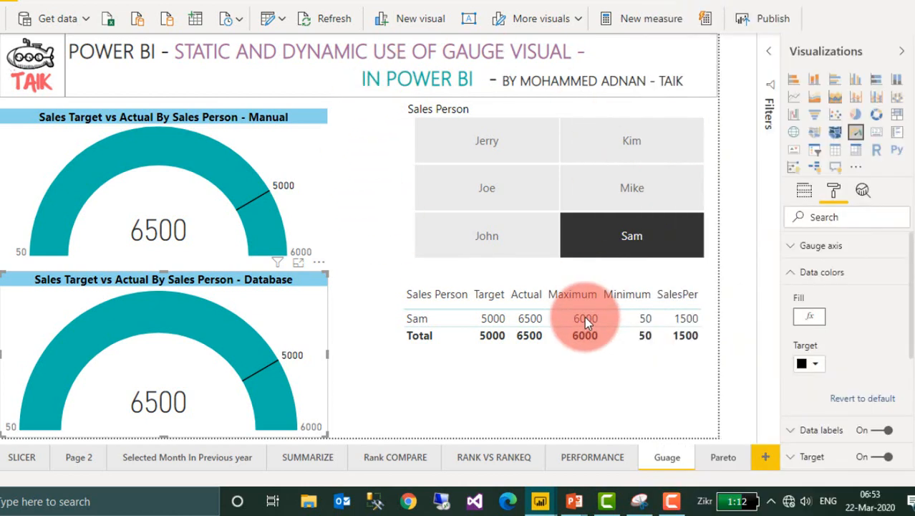
{"action": "left_click", "coordinate": [808, 316]}
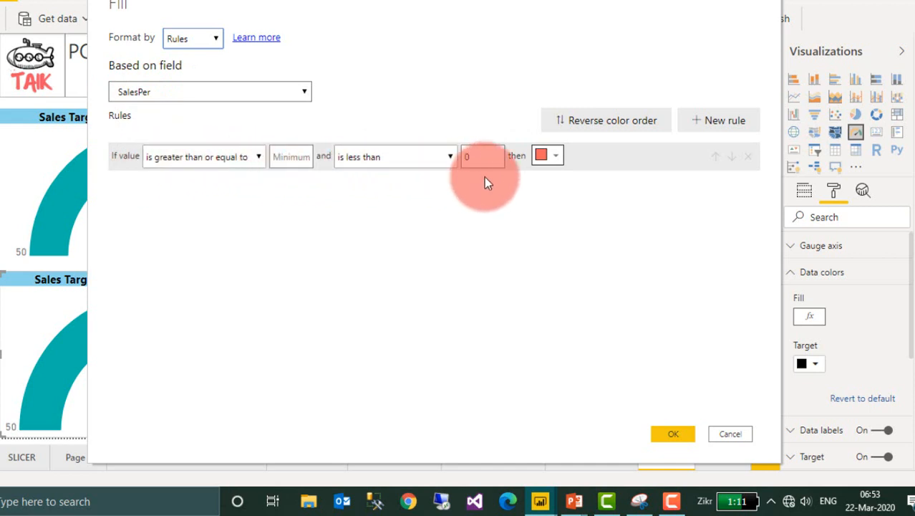
{"action": "mouse_move", "coordinate": [555, 158]}
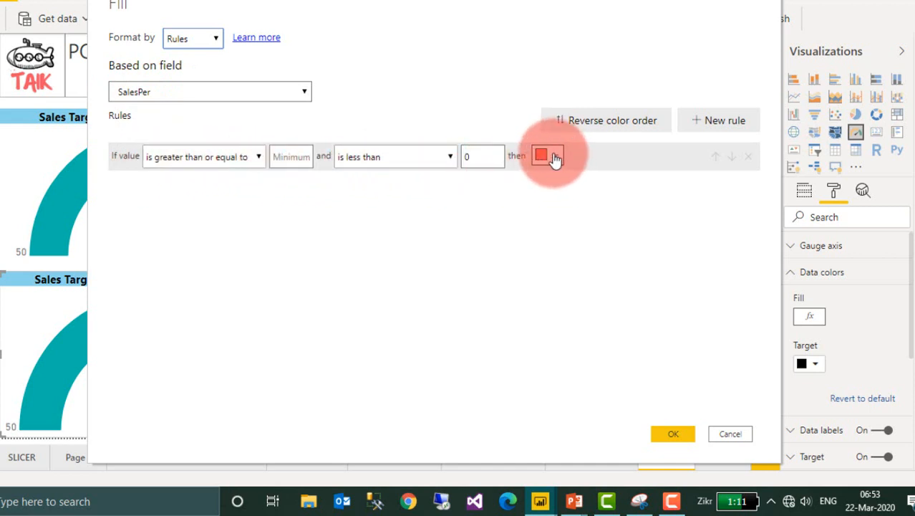
{"action": "left_click", "coordinate": [730, 433]}
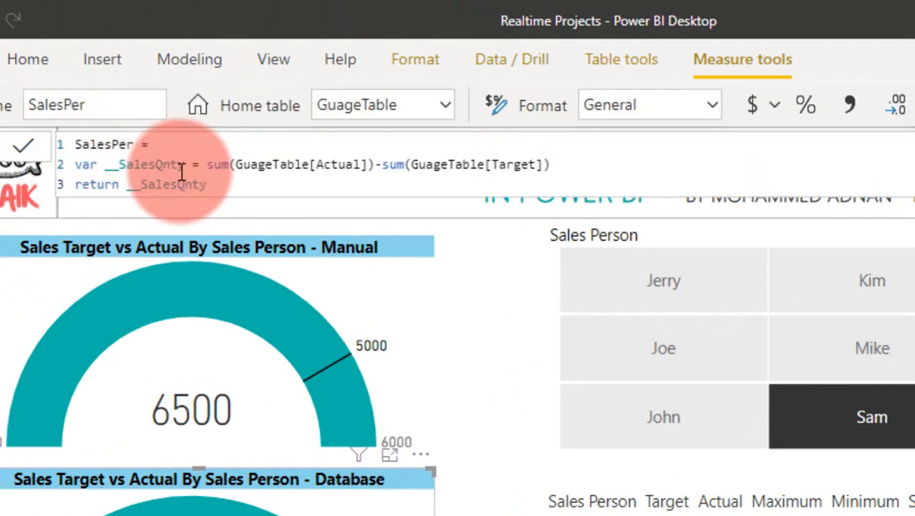
{"action": "mouse_move", "coordinate": [421, 177]}
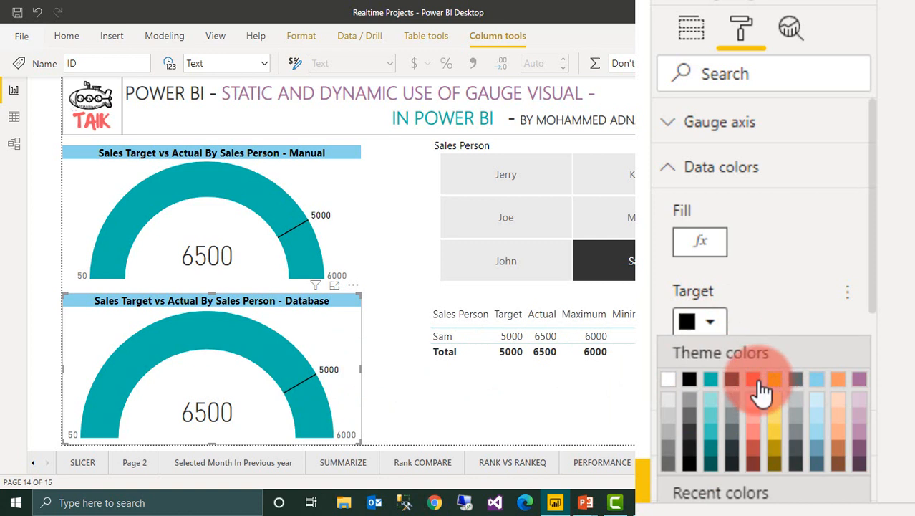
- Try red for the database gauge's target colour, then set the data label colour back to black
{"action": "left_click", "coordinate": [754, 378]}
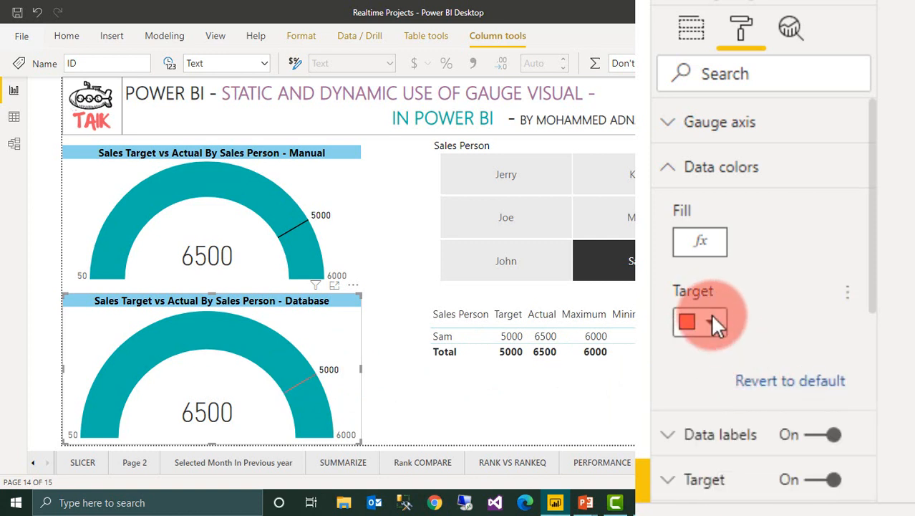
{"action": "left_click", "coordinate": [686, 321]}
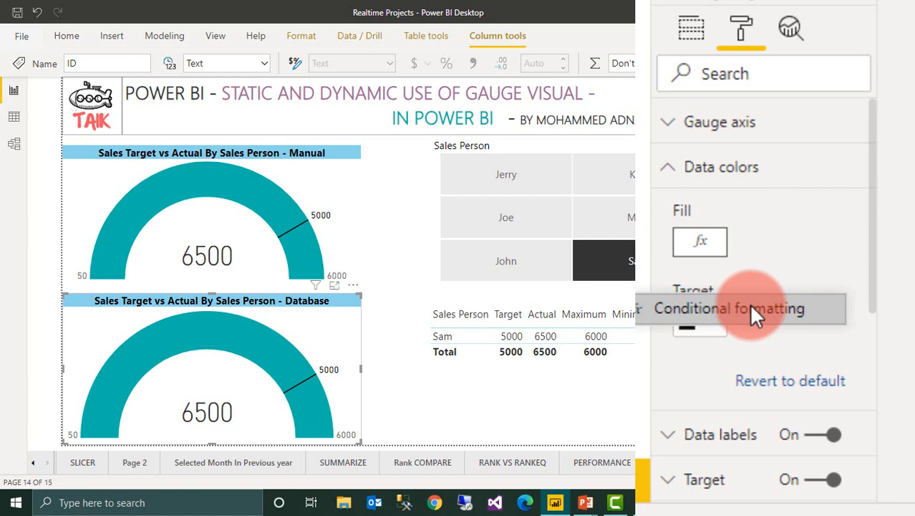
{"action": "left_click", "coordinate": [722, 166]}
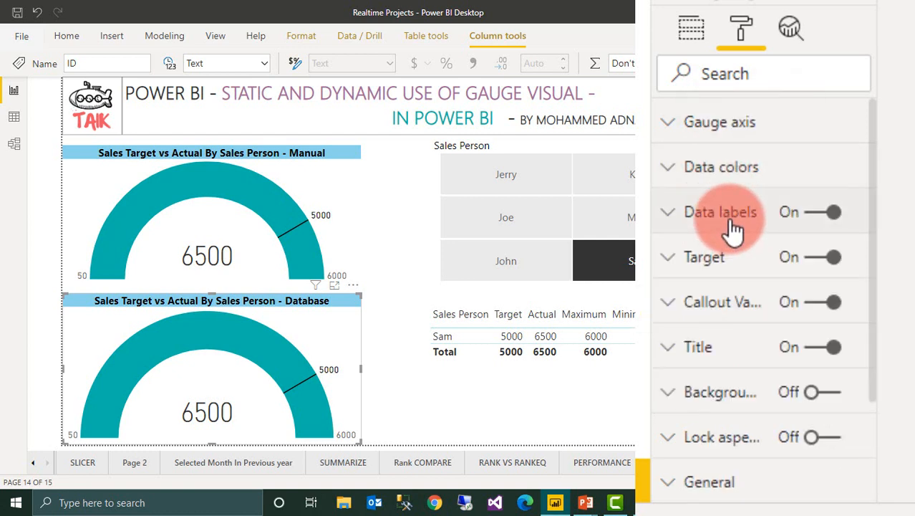
{"action": "left_click", "coordinate": [722, 212]}
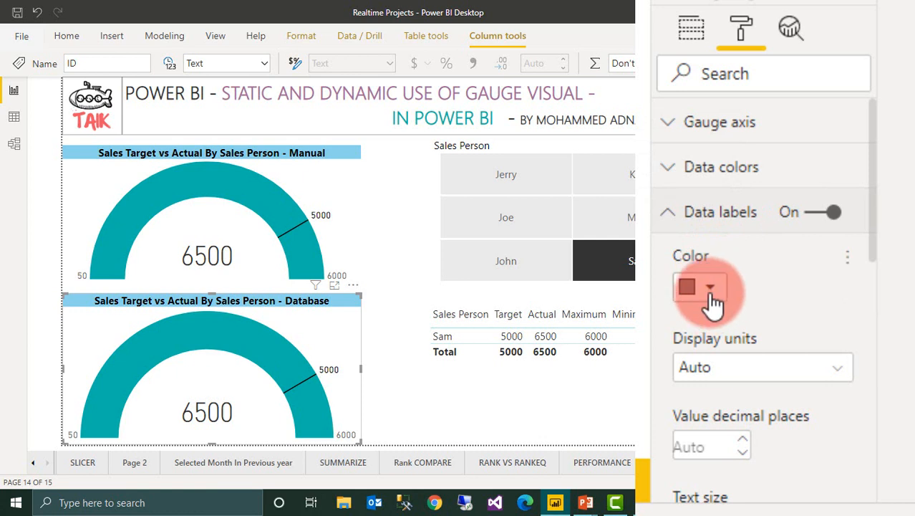
{"action": "left_click", "coordinate": [707, 288]}
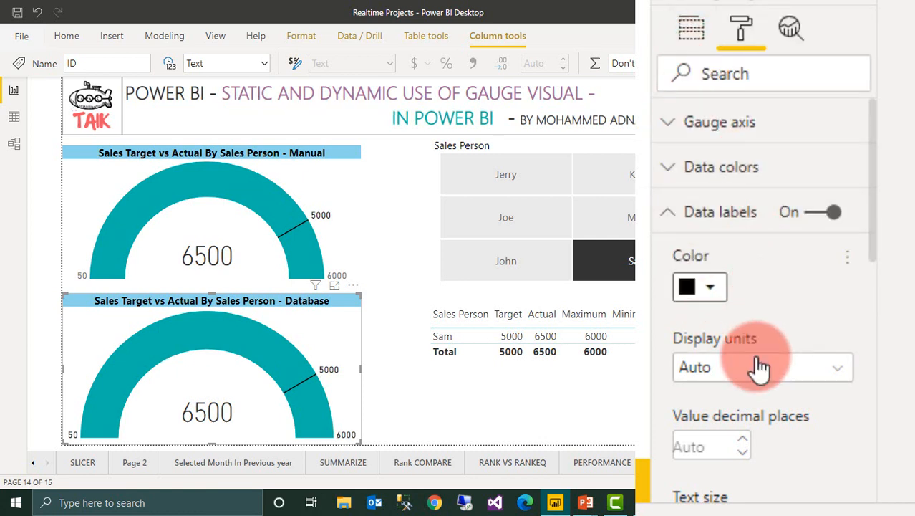
{"action": "left_click", "coordinate": [762, 366]}
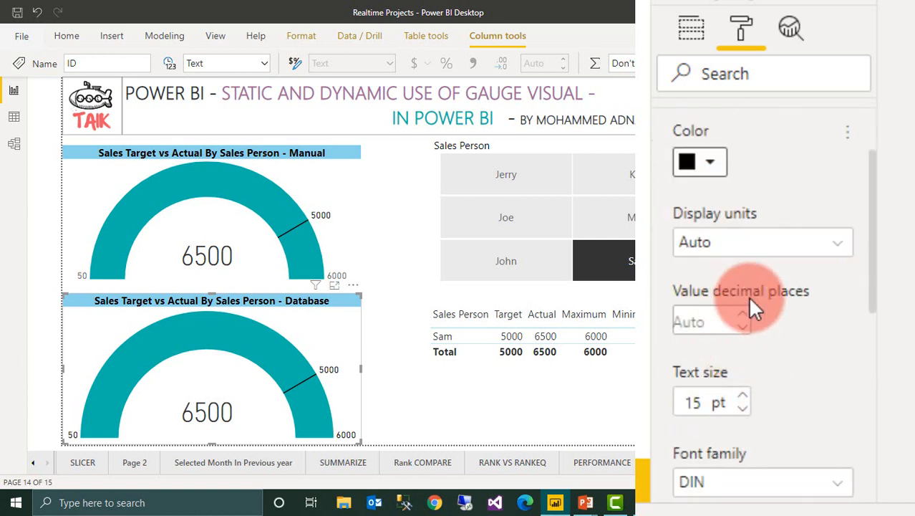
{"action": "scroll", "scroll_direction": "down", "scroll_amount": 3}
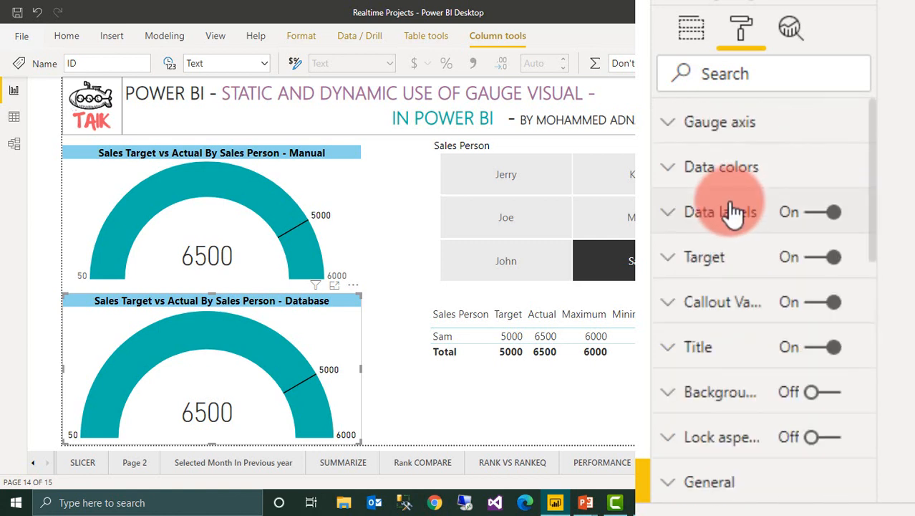
{"action": "mouse_move", "coordinate": [722, 266]}
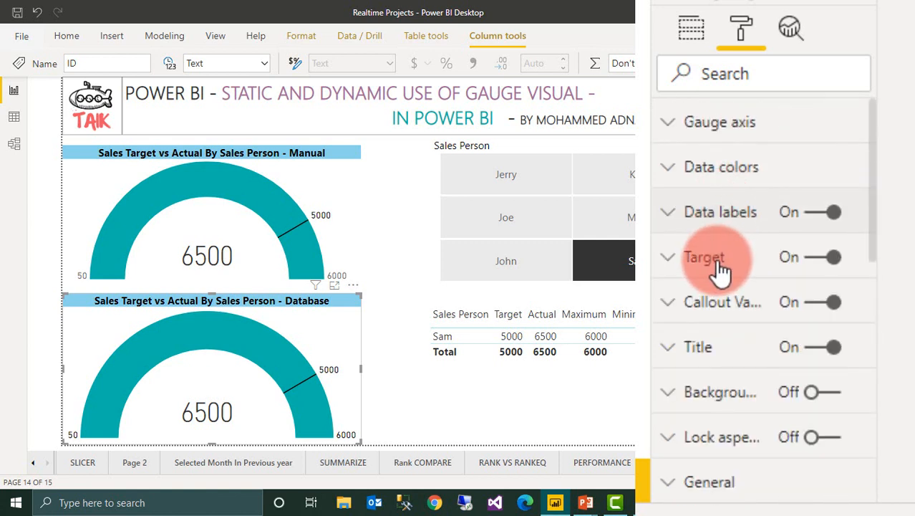
- Return the target label colour to black and expand the Callout value settings
{"action": "left_click", "coordinate": [702, 256]}
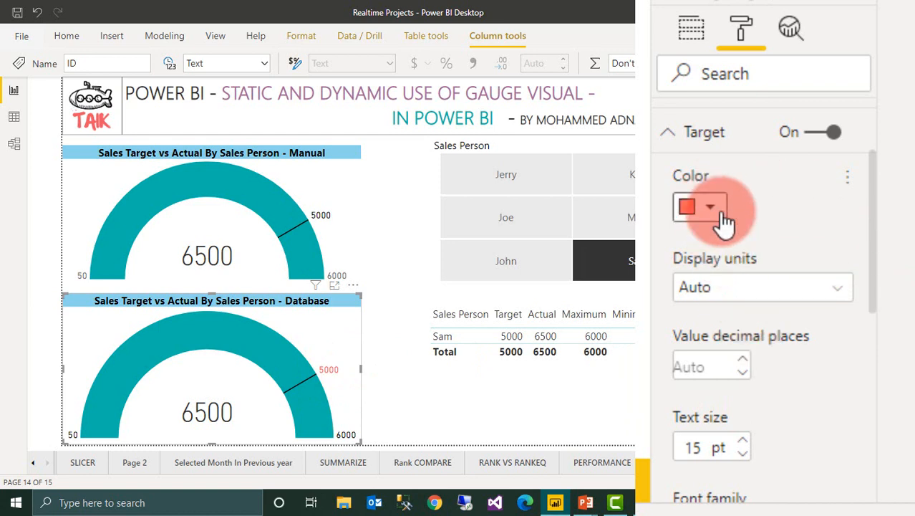
{"action": "left_click", "coordinate": [699, 206]}
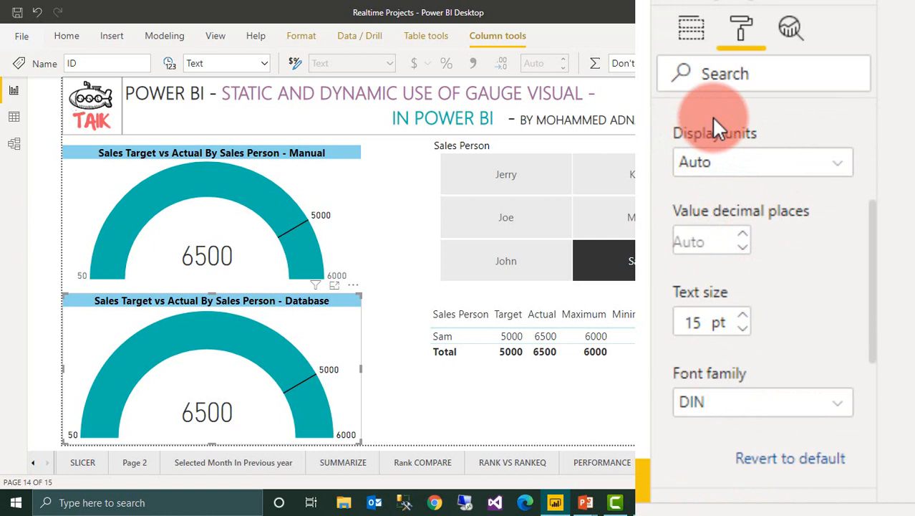
{"action": "mouse_move", "coordinate": [788, 294]}
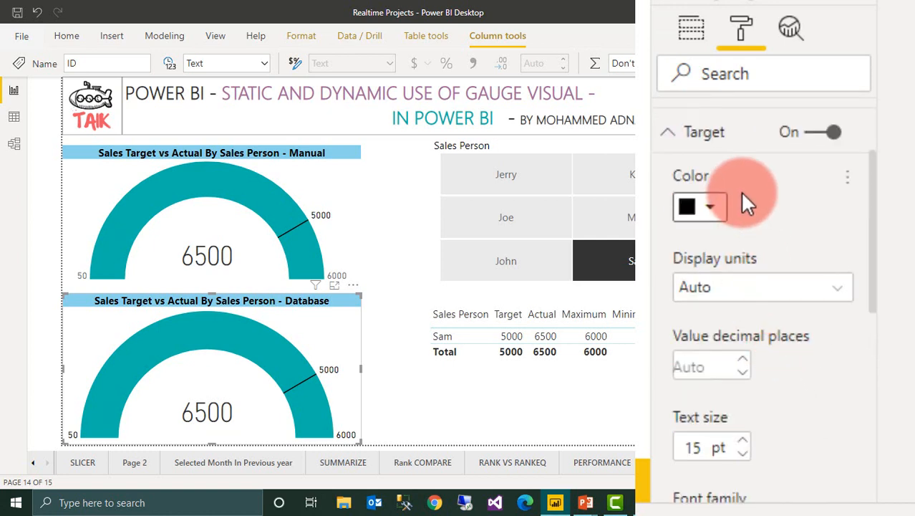
{"action": "left_click", "coordinate": [672, 132]}
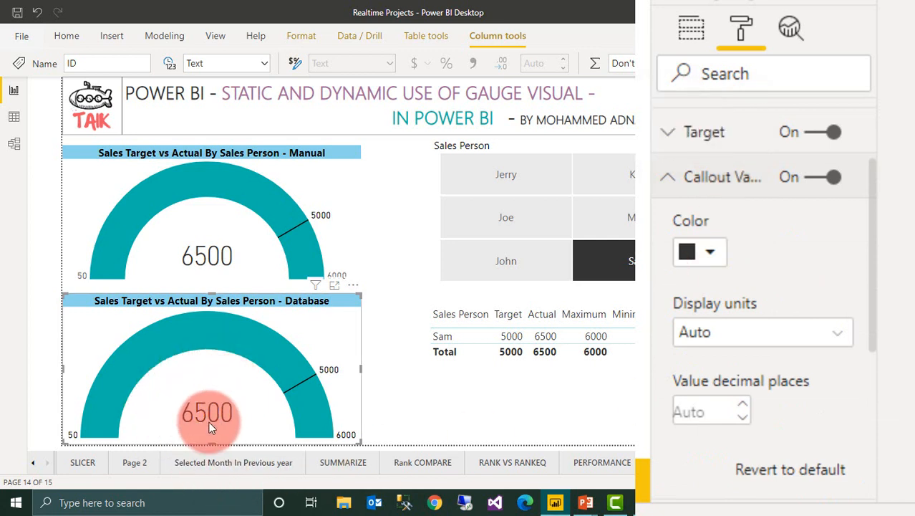
{"action": "mouse_move", "coordinate": [278, 384]}
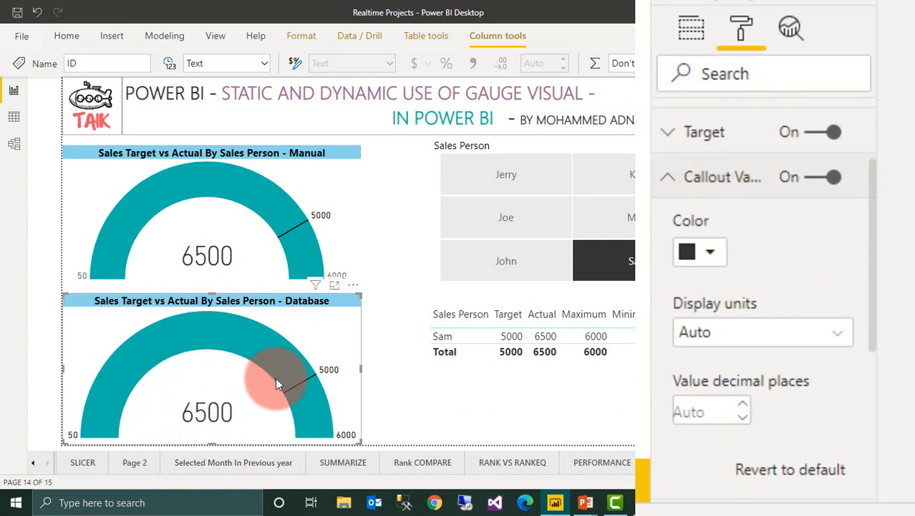
{"action": "left_click", "coordinate": [699, 252]}
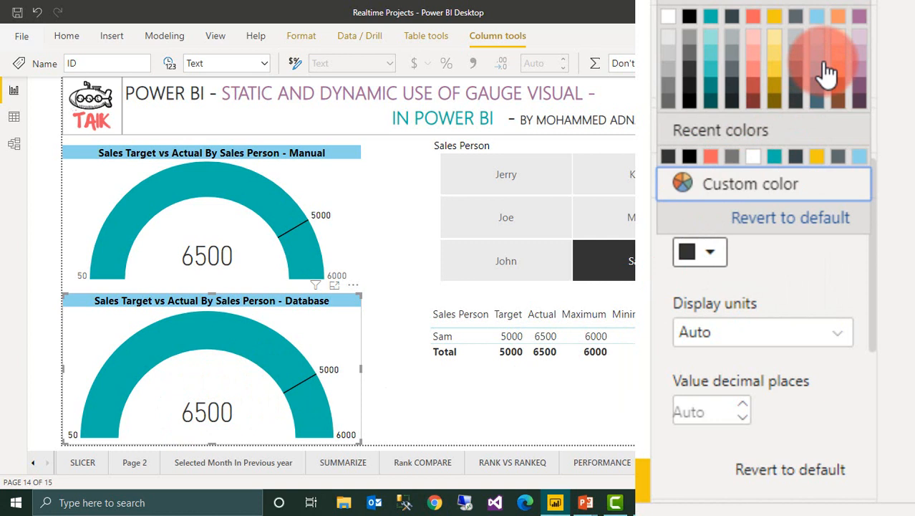
{"action": "left_click", "coordinate": [816, 55]}
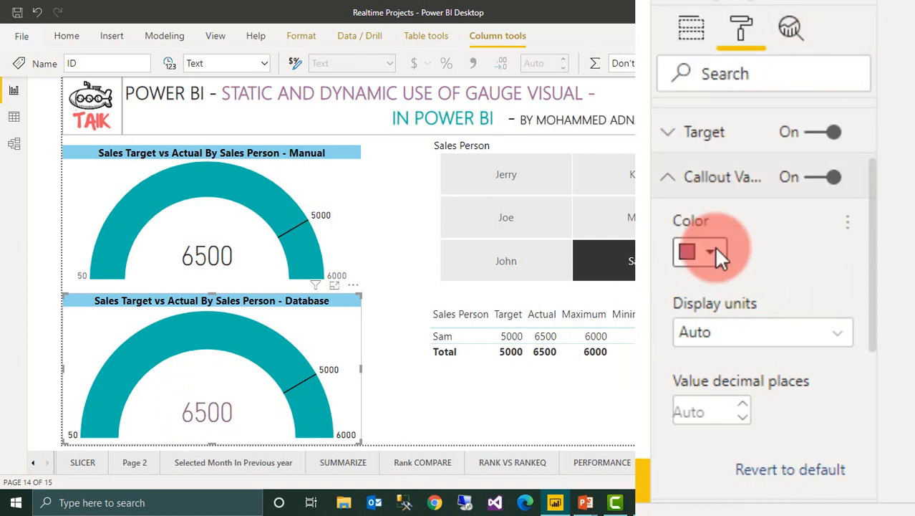
{"action": "left_click", "coordinate": [709, 250]}
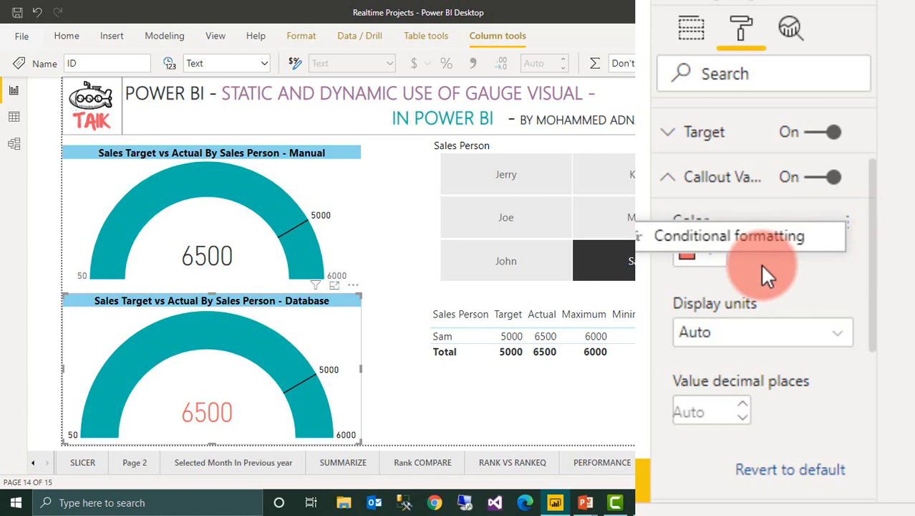
{"action": "left_click", "coordinate": [697, 255]}
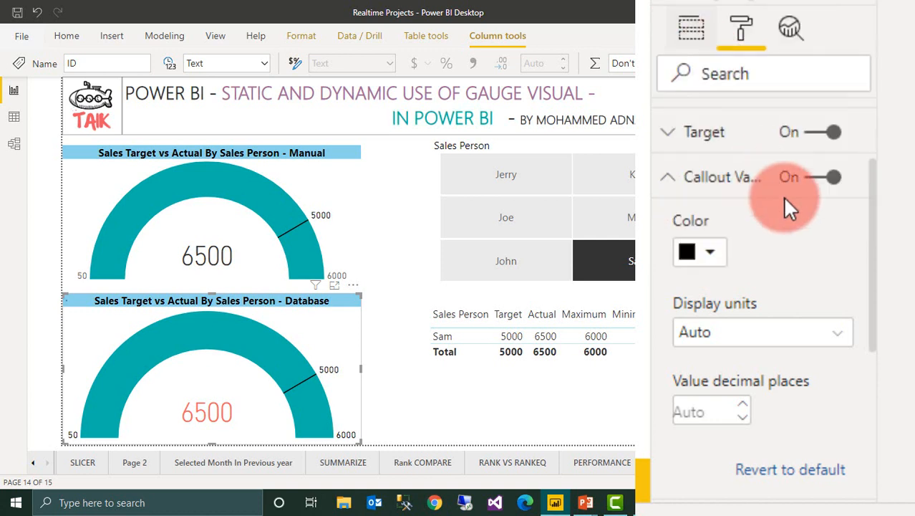
{"action": "scroll", "scroll_direction": "down", "scroll_amount": 3}
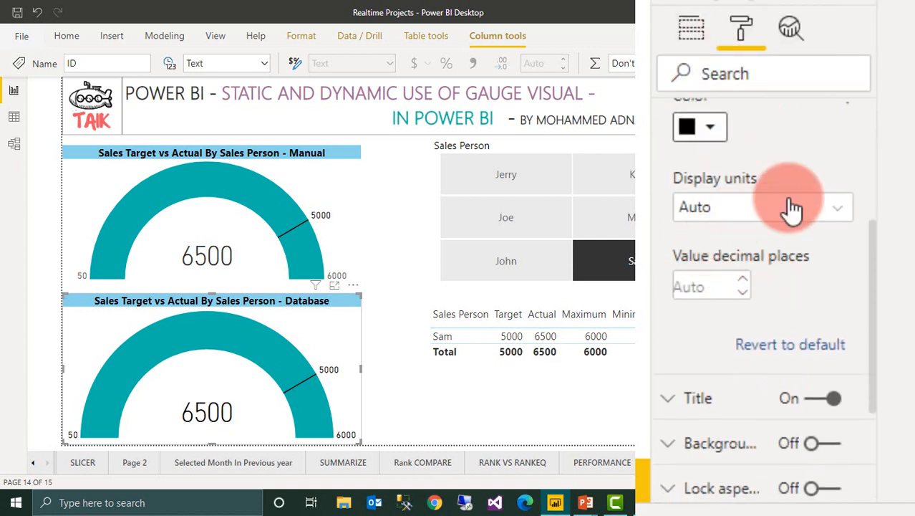
{"action": "mouse_move", "coordinate": [745, 294]}
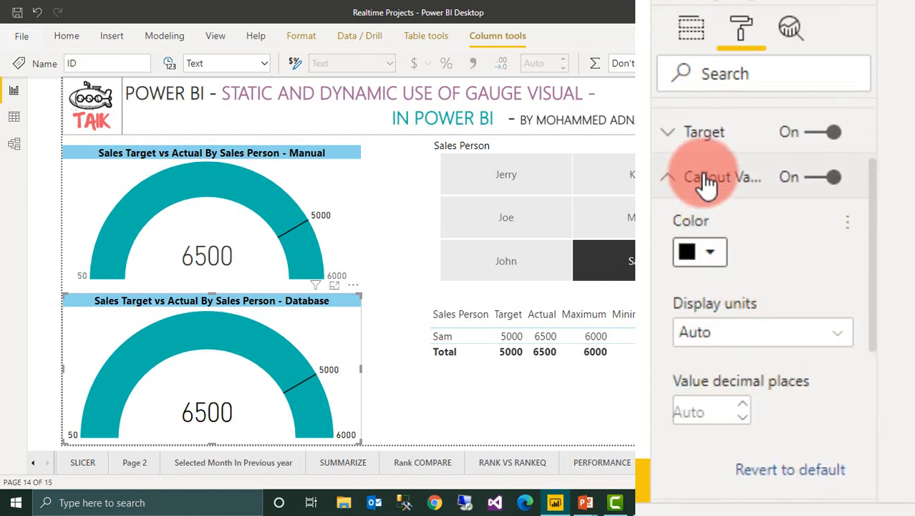
{"action": "left_click", "coordinate": [670, 177]}
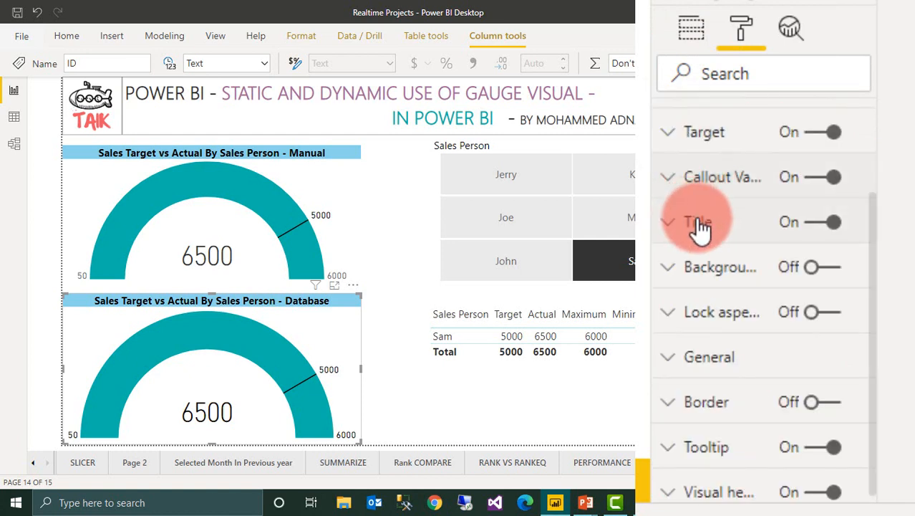
- Review the database gauge's Title settings and switch its Background on
{"action": "left_click", "coordinate": [673, 220]}
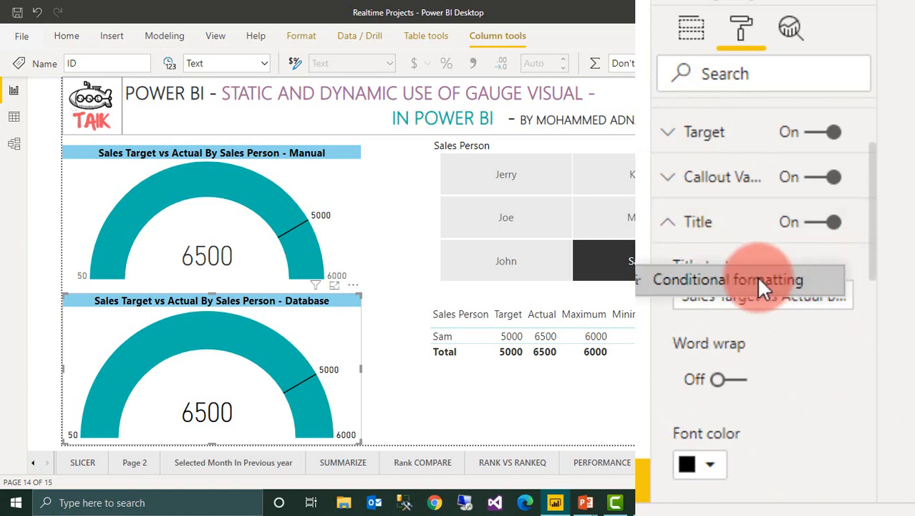
{"action": "mouse_move", "coordinate": [762, 290]}
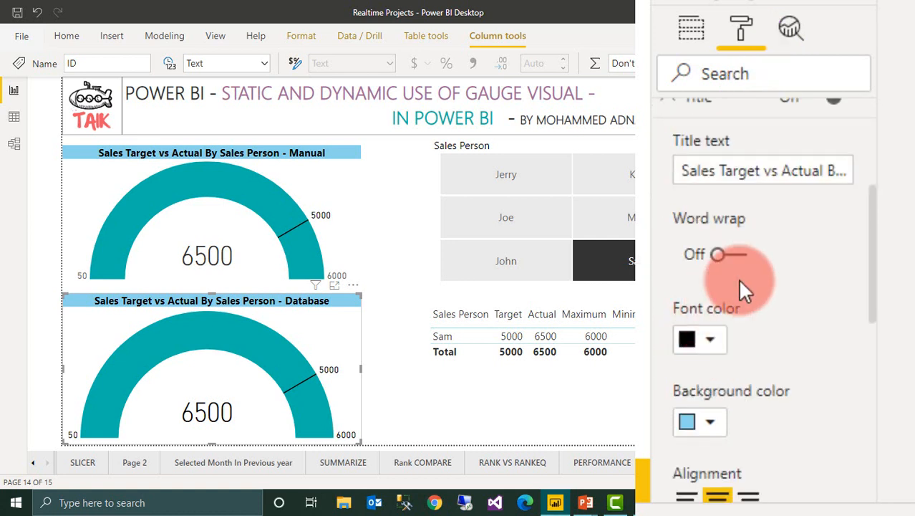
{"action": "scroll", "scroll_direction": "down", "scroll_amount": 3}
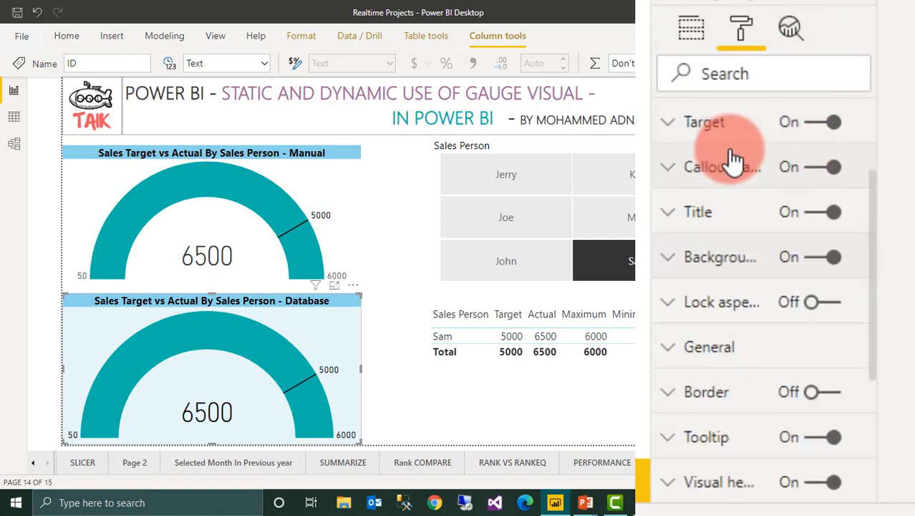
{"action": "mouse_move", "coordinate": [810, 315]}
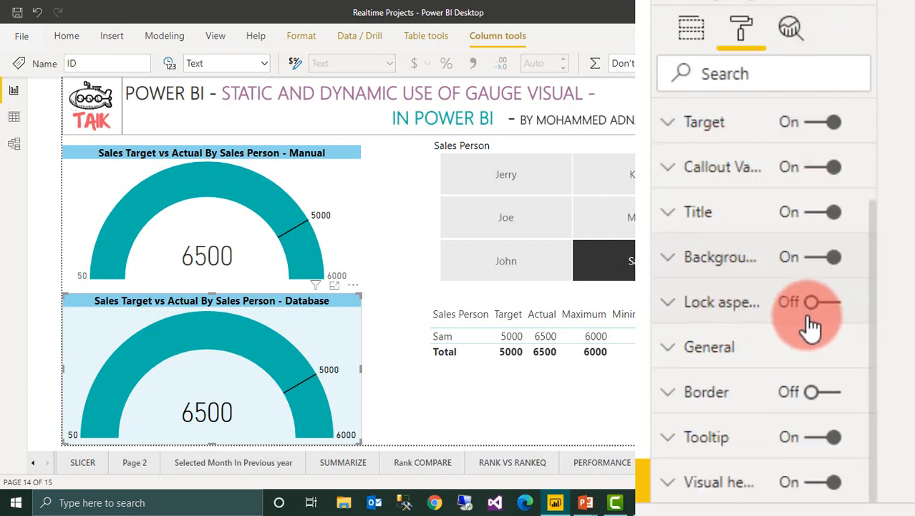
- Turn a border on for the database gauge and adjust its corner radius slider
{"action": "left_click", "coordinate": [709, 347]}
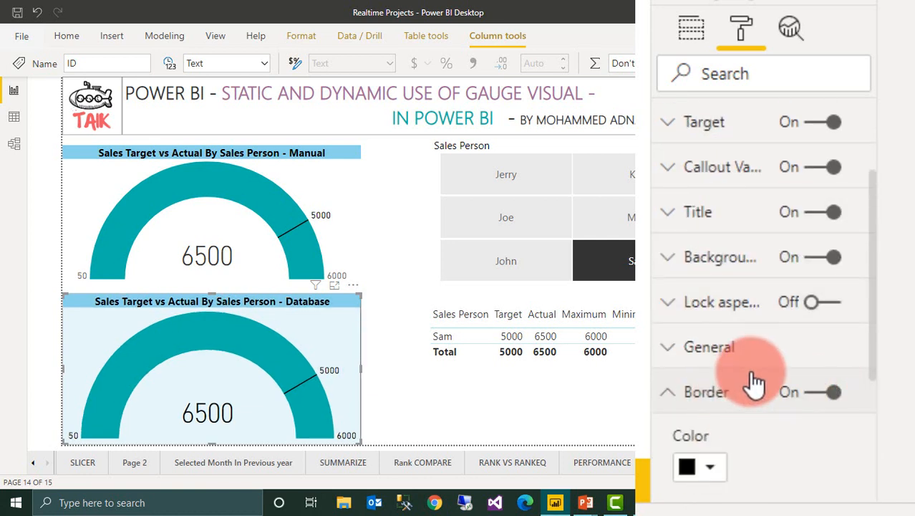
{"action": "scroll", "scroll_direction": "down", "scroll_amount": 3}
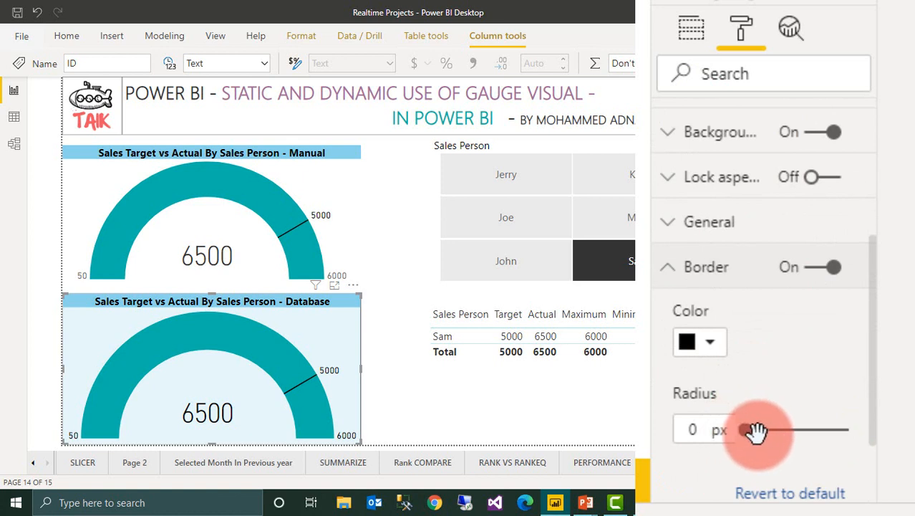
{"action": "left_click_drag", "start_coordinate": [758, 430], "coordinate": [791, 430]}
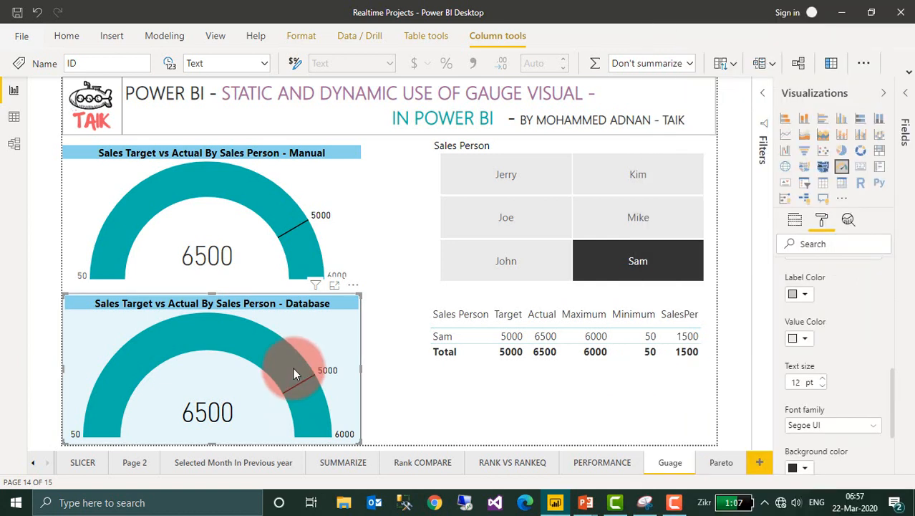
{"action": "mouse_move", "coordinate": [295, 374]}
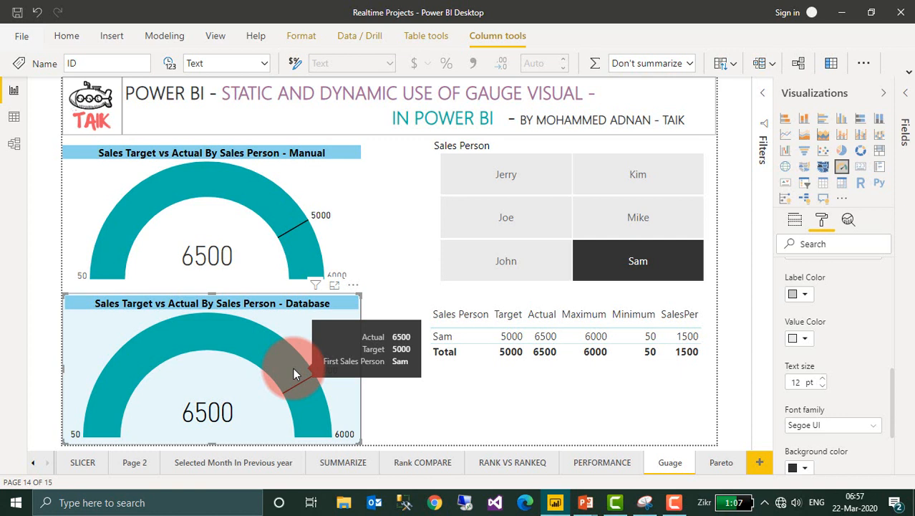
{"action": "mouse_move", "coordinate": [848, 332]}
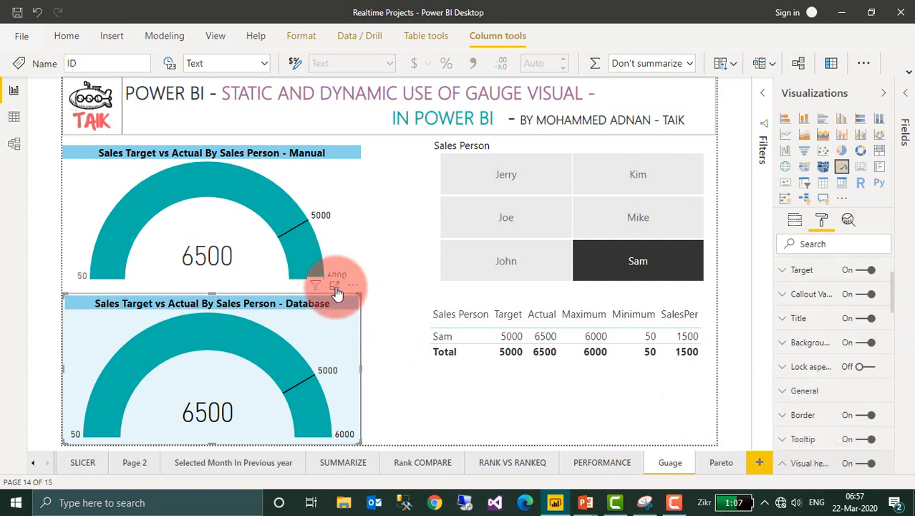
{"action": "left_click", "coordinate": [349, 283]}
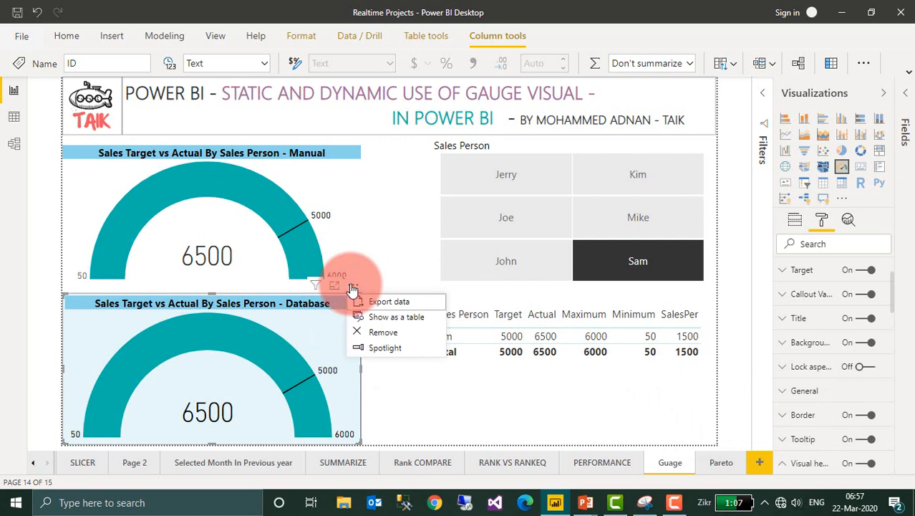
{"action": "mouse_move", "coordinate": [403, 318]}
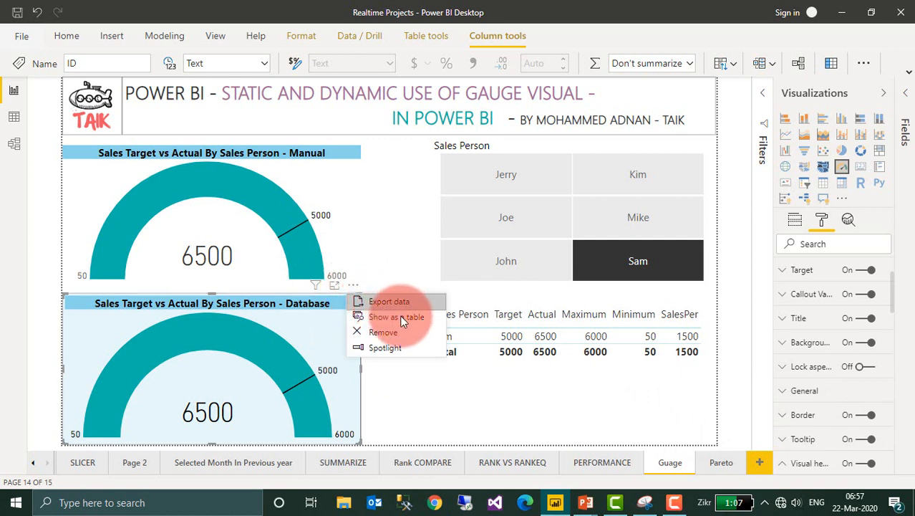
{"action": "mouse_move", "coordinate": [376, 338]}
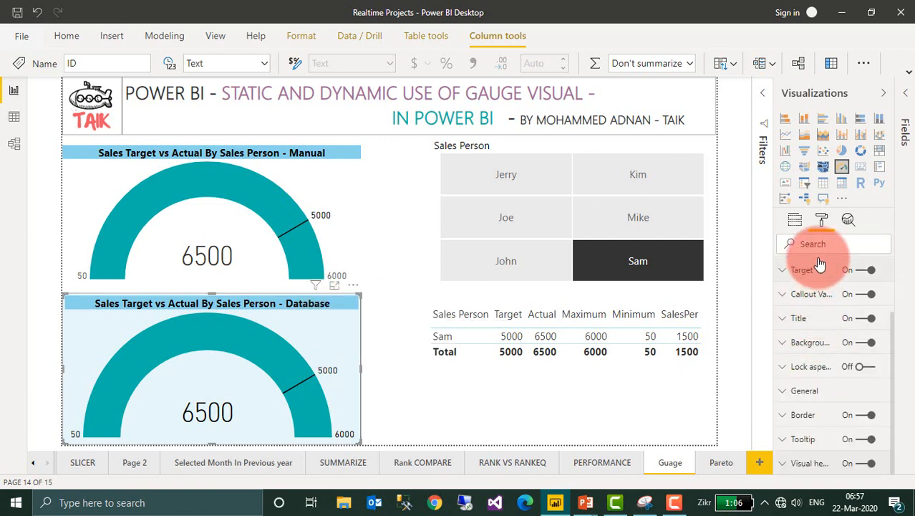
- Compare the database gauge's fields with the manual gauge's Actual-only field, then show its Format pane
{"action": "left_click", "coordinate": [793, 220]}
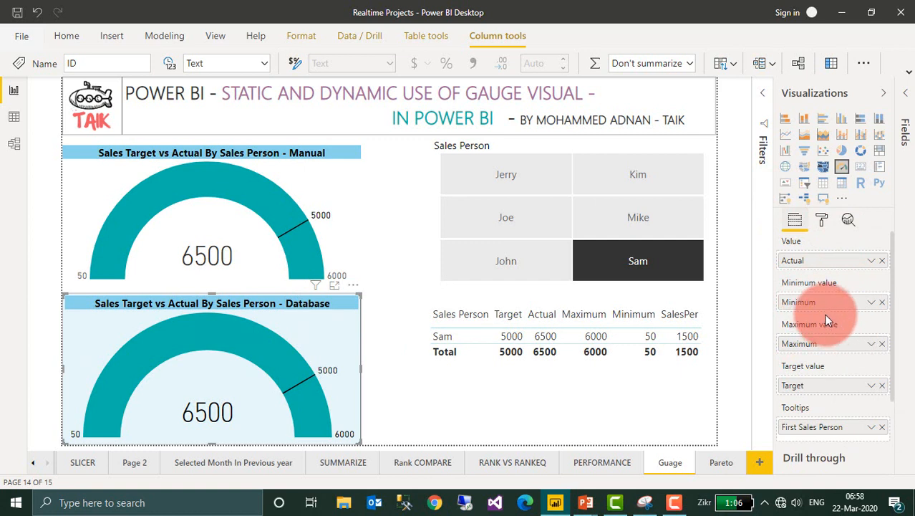
{"action": "mouse_move", "coordinate": [351, 226]}
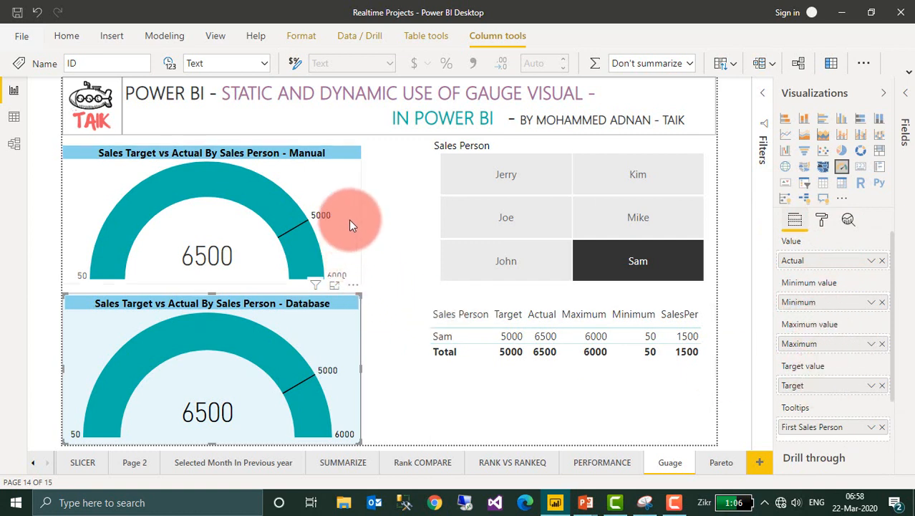
{"action": "left_click", "coordinate": [351, 222]}
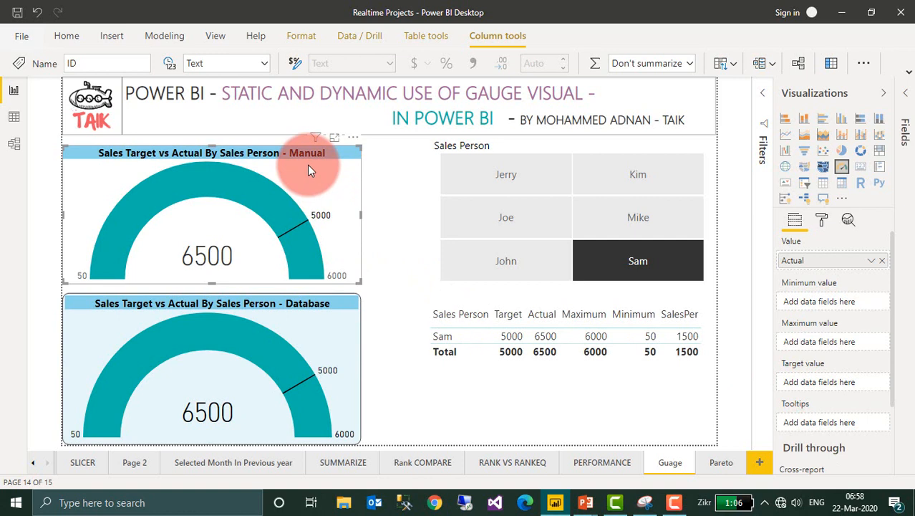
{"action": "mouse_move", "coordinate": [823, 255]}
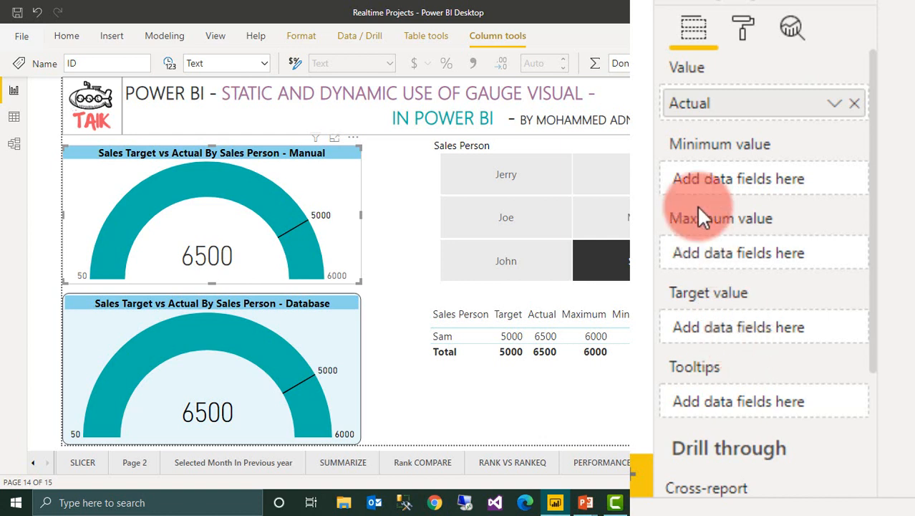
{"action": "mouse_move", "coordinate": [756, 177]}
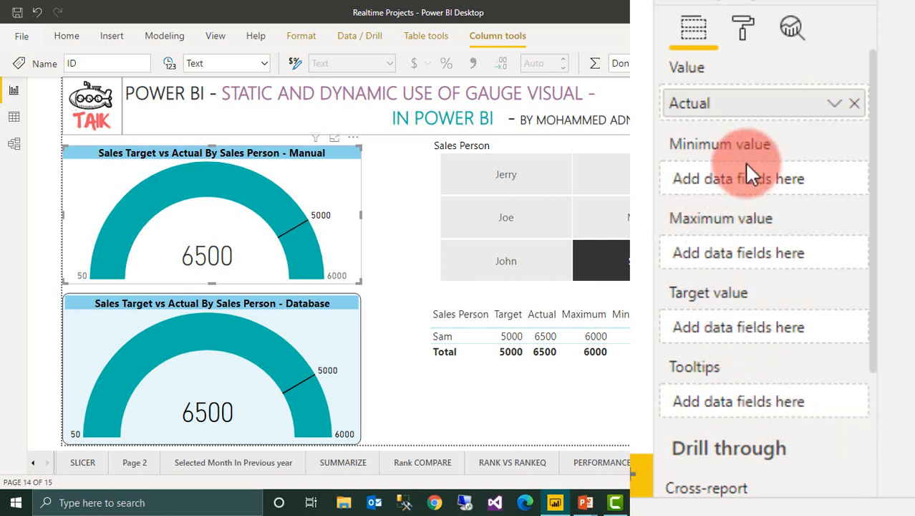
{"action": "mouse_move", "coordinate": [748, 29]}
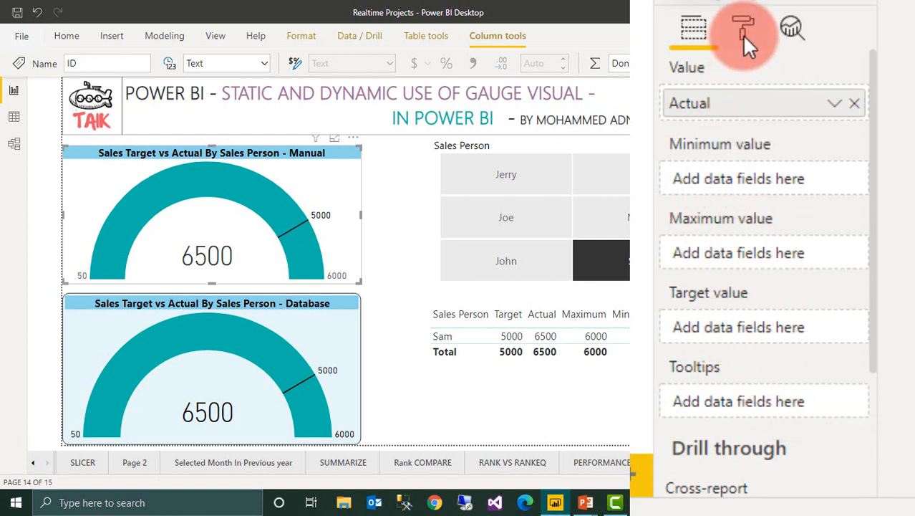
{"action": "left_click", "coordinate": [741, 28]}
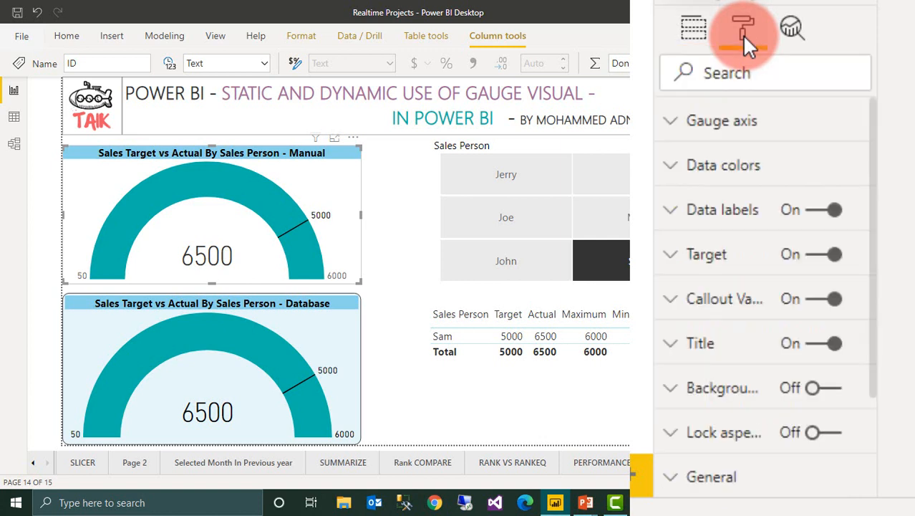
{"action": "left_click", "coordinate": [722, 120]}
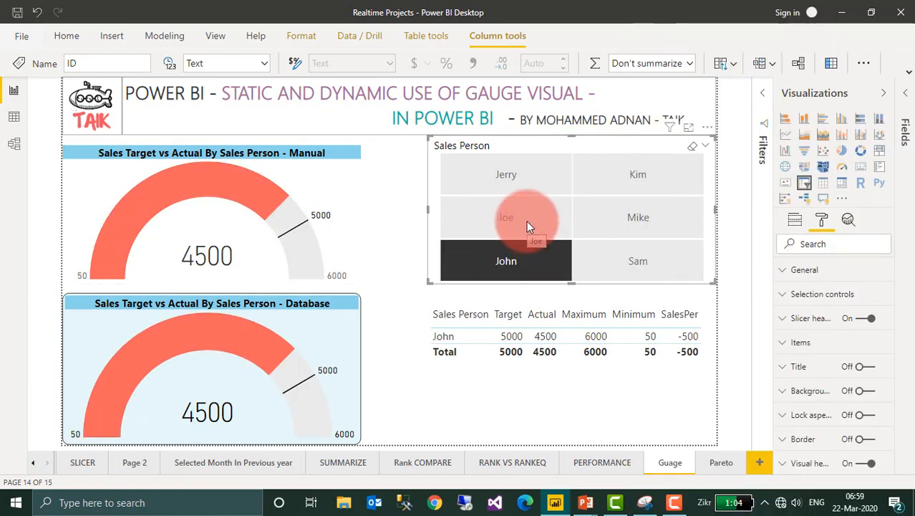
- Filter both gauges to Joe, then clear the slicer to show the 33K total
{"action": "left_click", "coordinate": [505, 218]}
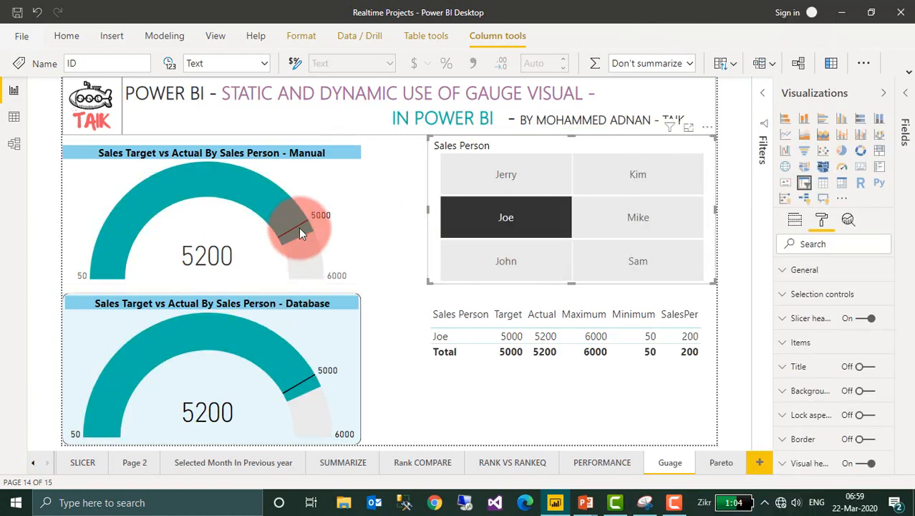
{"action": "left_click", "coordinate": [506, 260]}
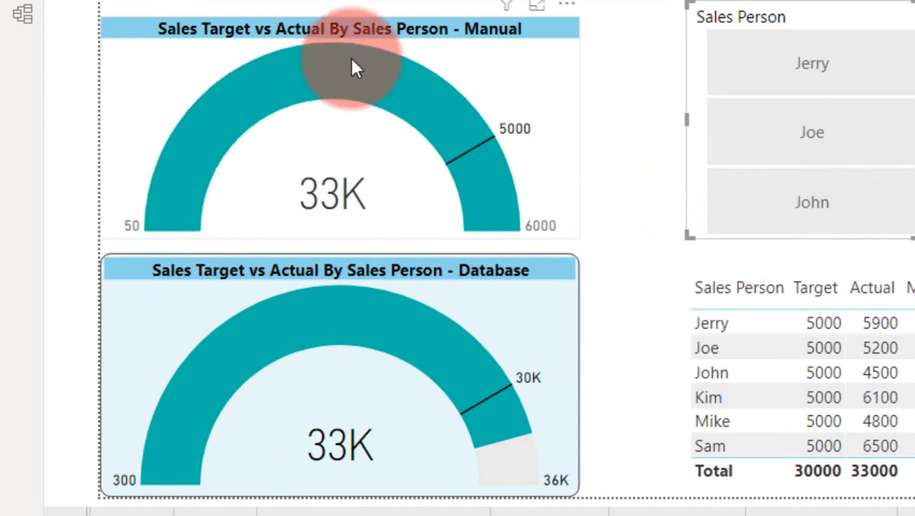
{"action": "mouse_move", "coordinate": [148, 229]}
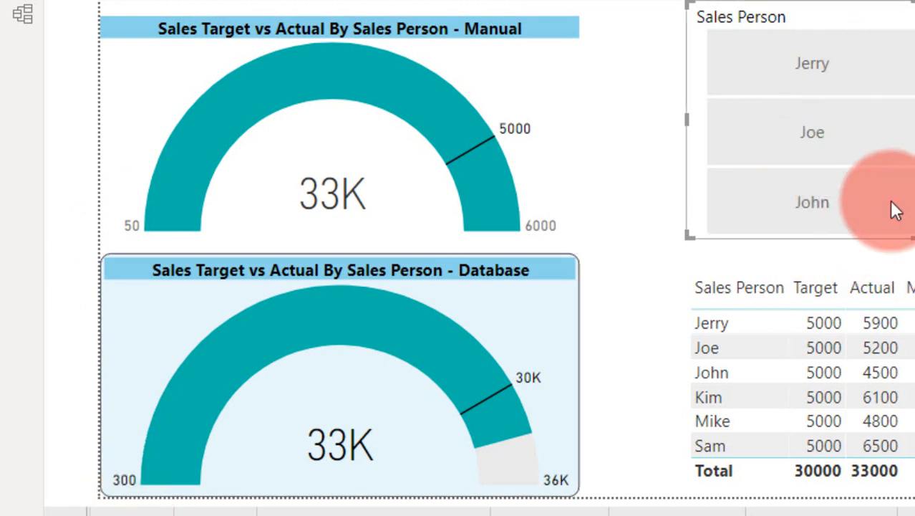
{"action": "mouse_move", "coordinate": [189, 373]}
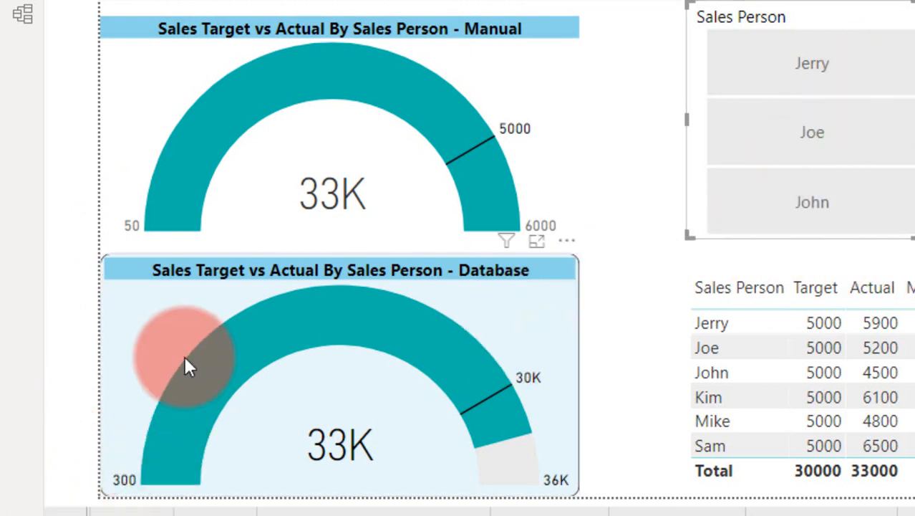
{"action": "mouse_move", "coordinate": [512, 143]}
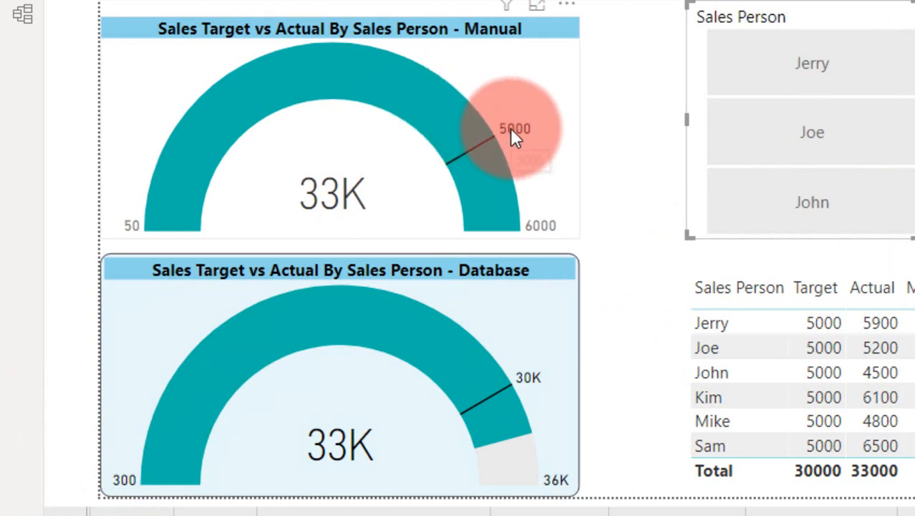
{"action": "mouse_move", "coordinate": [538, 387]}
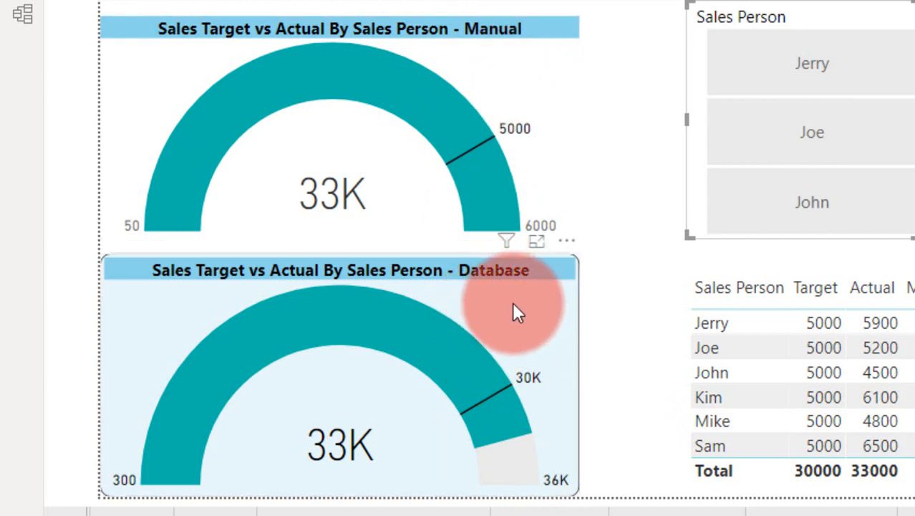
{"action": "mouse_move", "coordinate": [536, 312]}
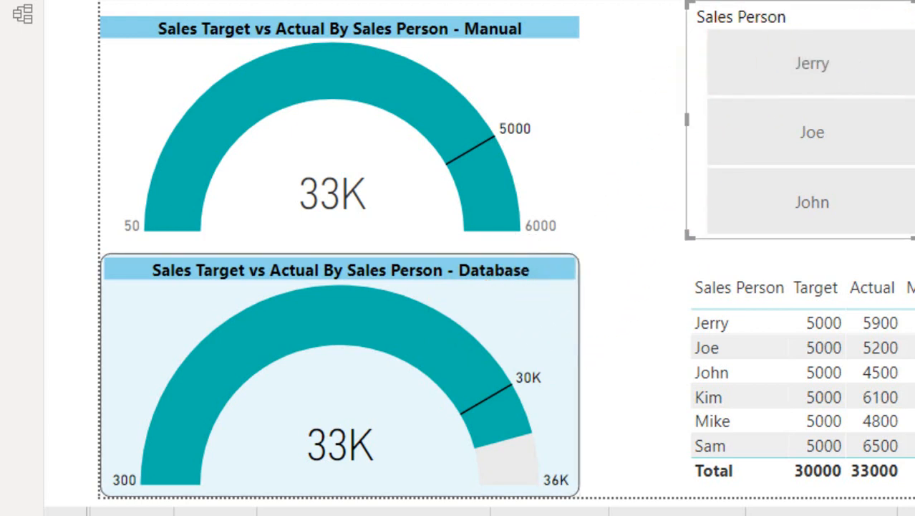
{"action": "left_click", "coordinate": [570, 361]}
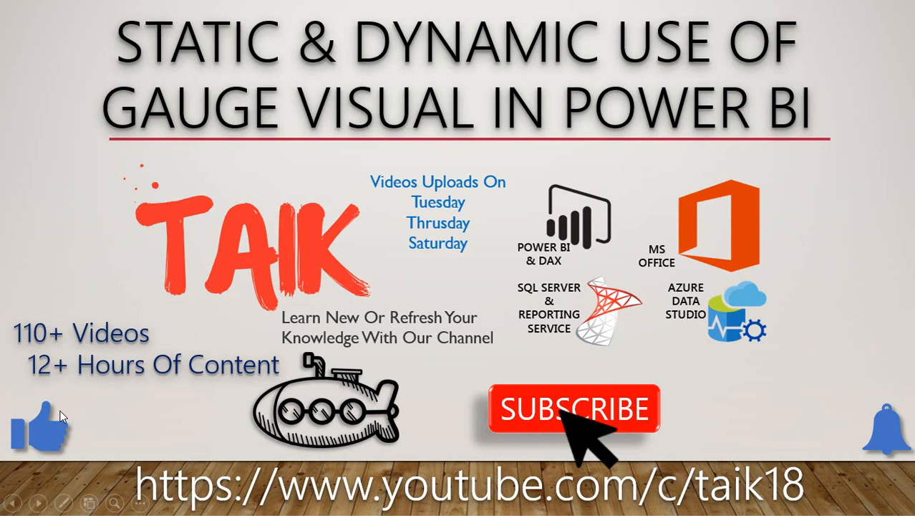
{"action": "mouse_move", "coordinate": [671, 388]}
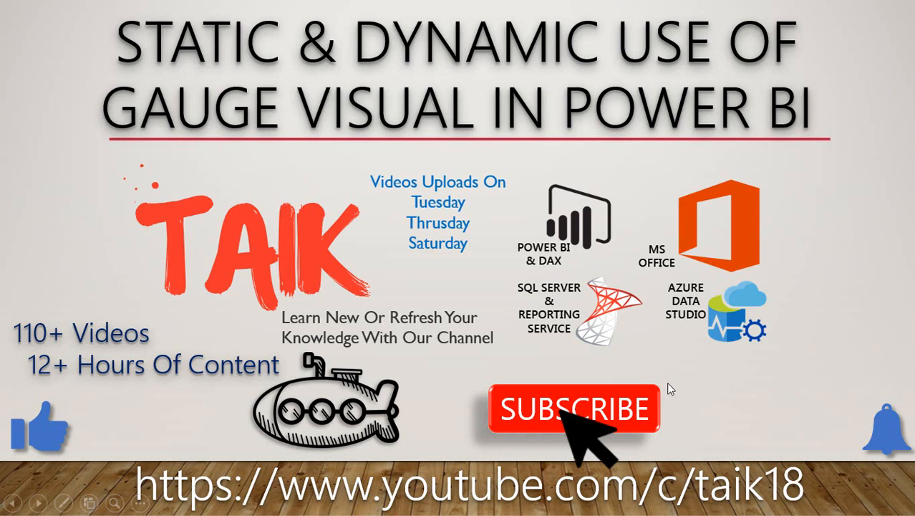